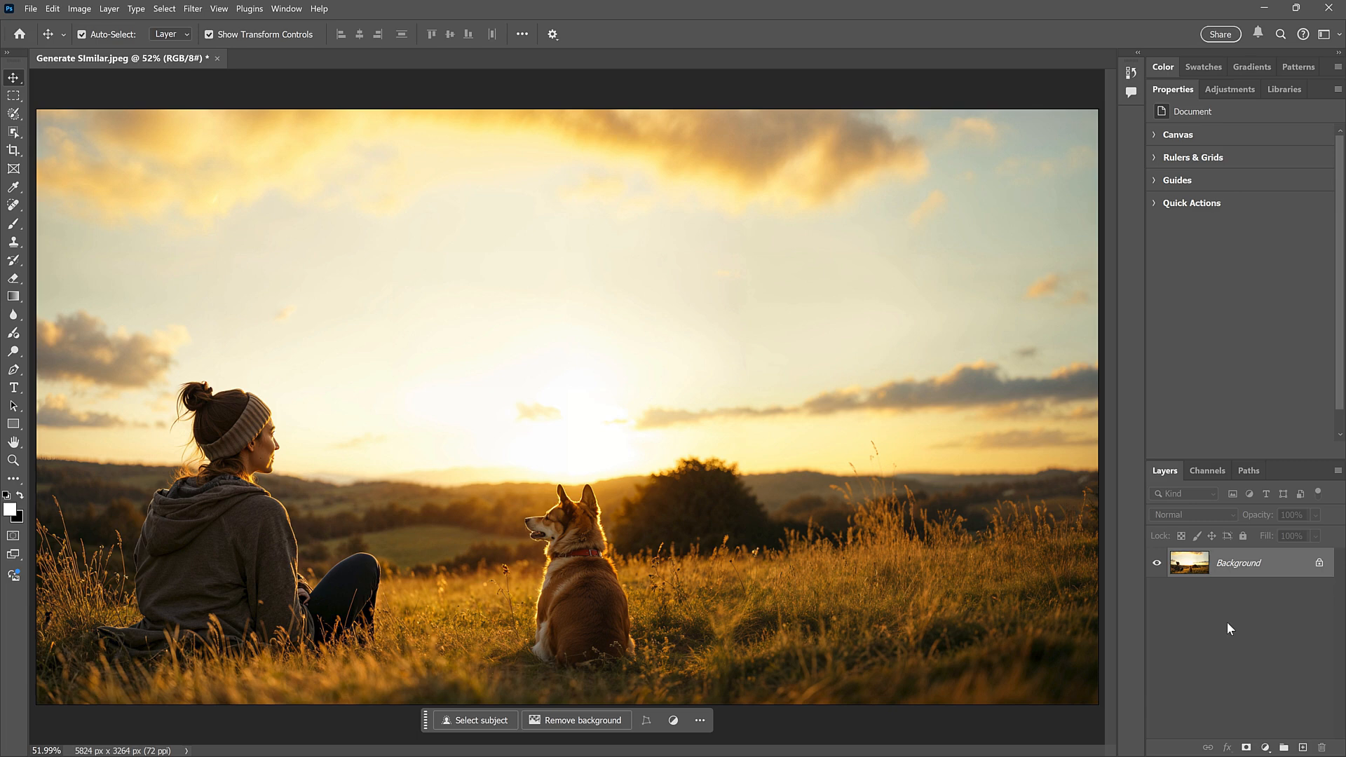
{"action": "mouse_move", "coordinate": [934, 496]}
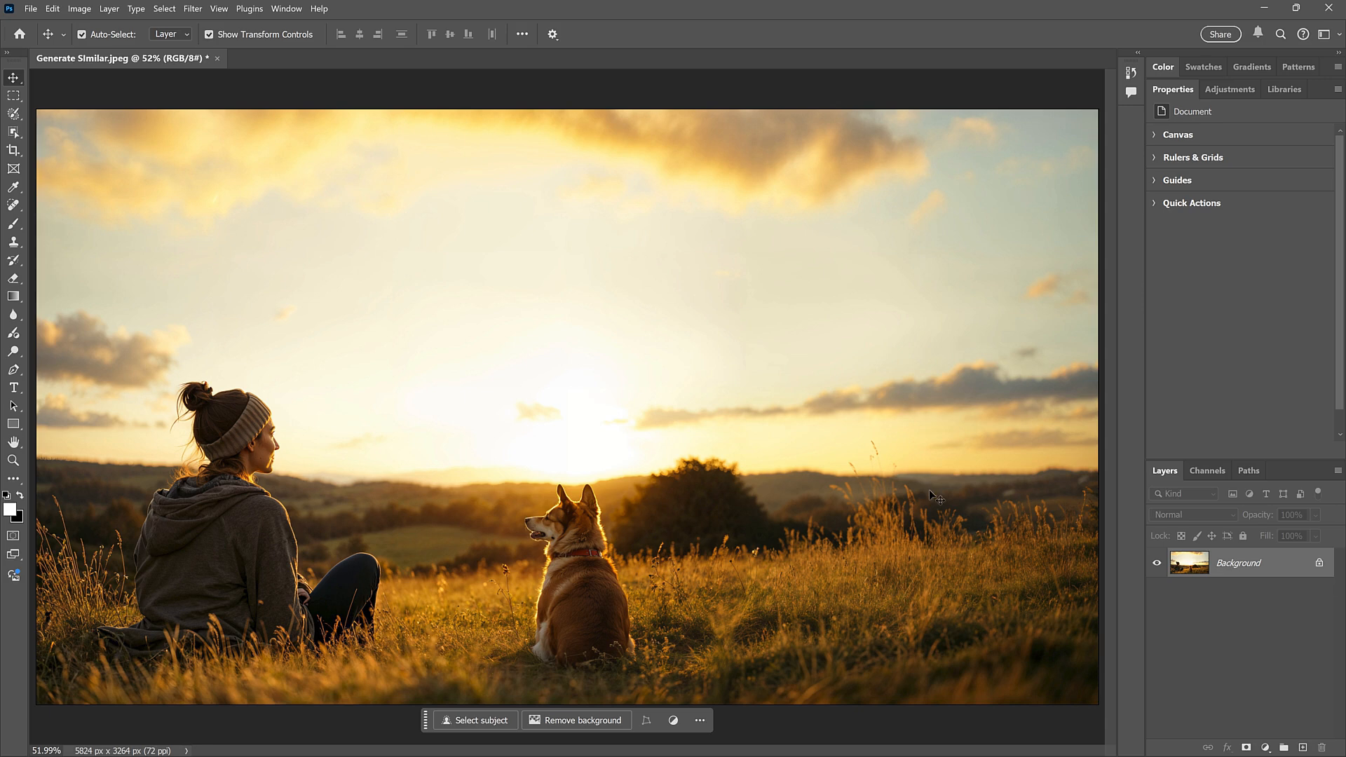
{"action": "mouse_move", "coordinate": [998, 323]}
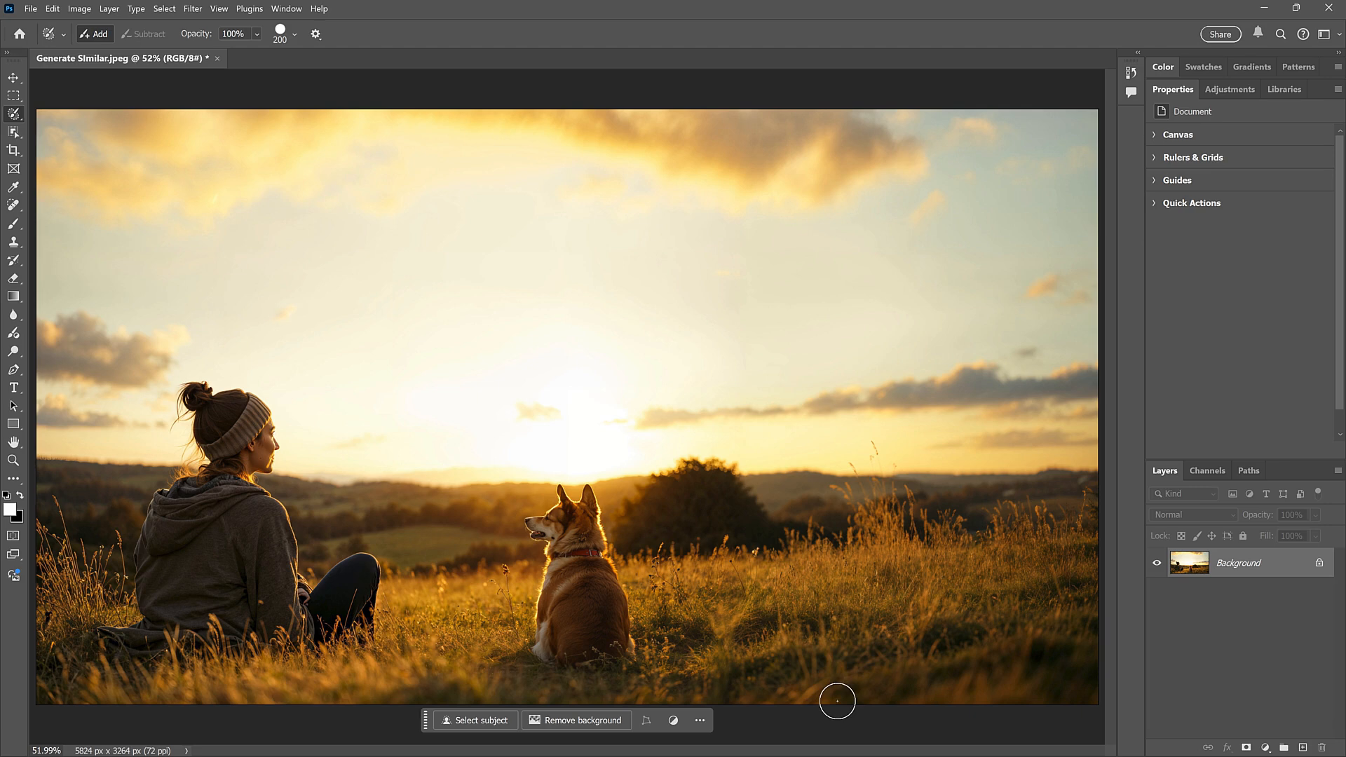
Step: Select a tall strip along the meadow's right edge and prompt Generative Fill with 'camping tent'
{"action": "left_click_drag", "start_coordinate": [837, 703], "coordinate": [962, 240]}
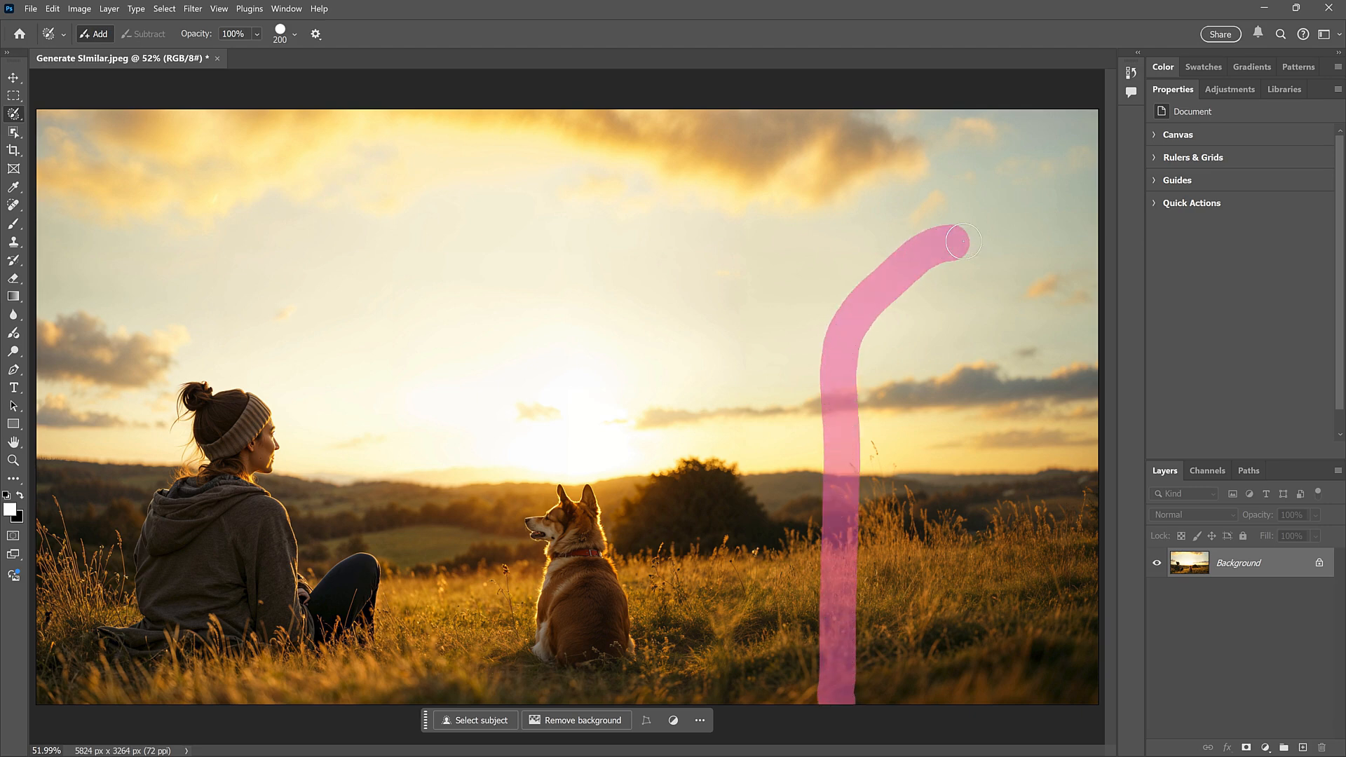
{"action": "left_click_drag", "start_coordinate": [961, 240], "coordinate": [1039, 699]}
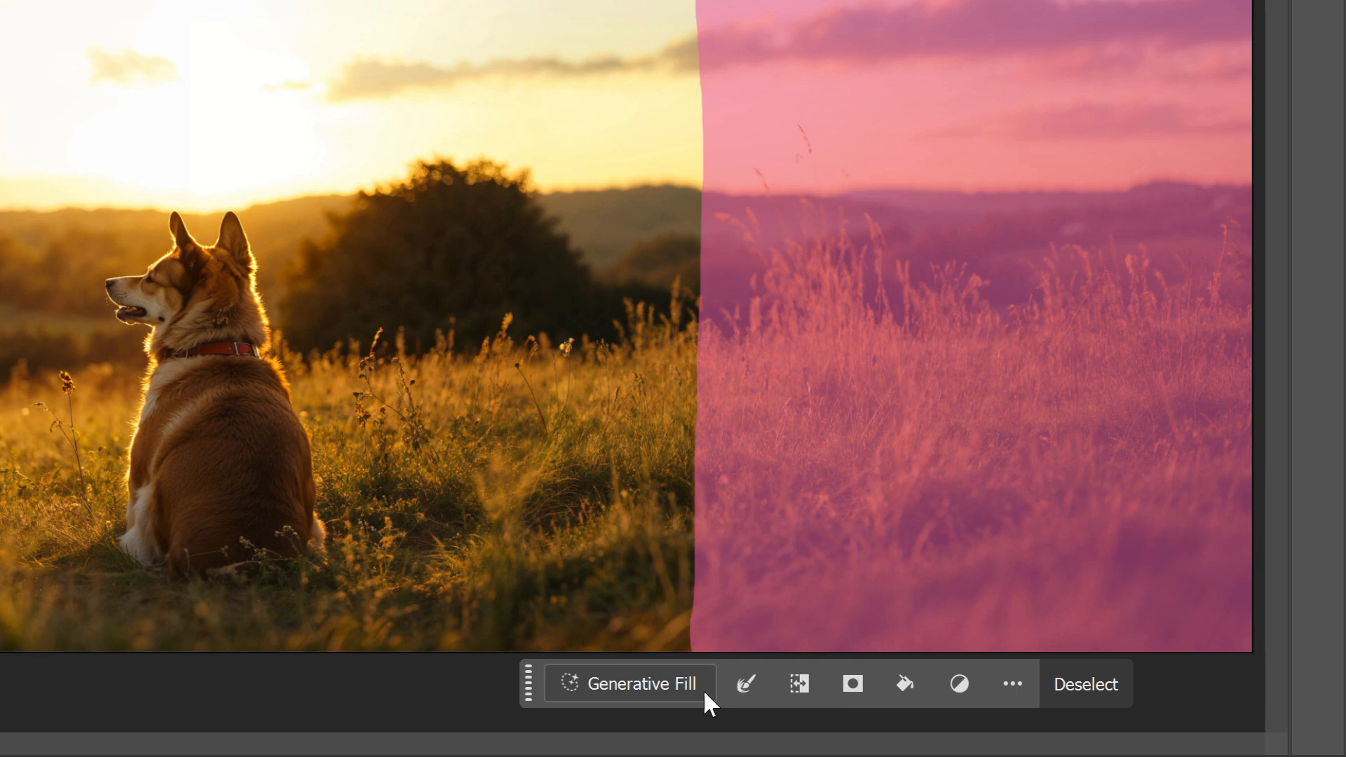
{"action": "left_click", "coordinate": [630, 685]}
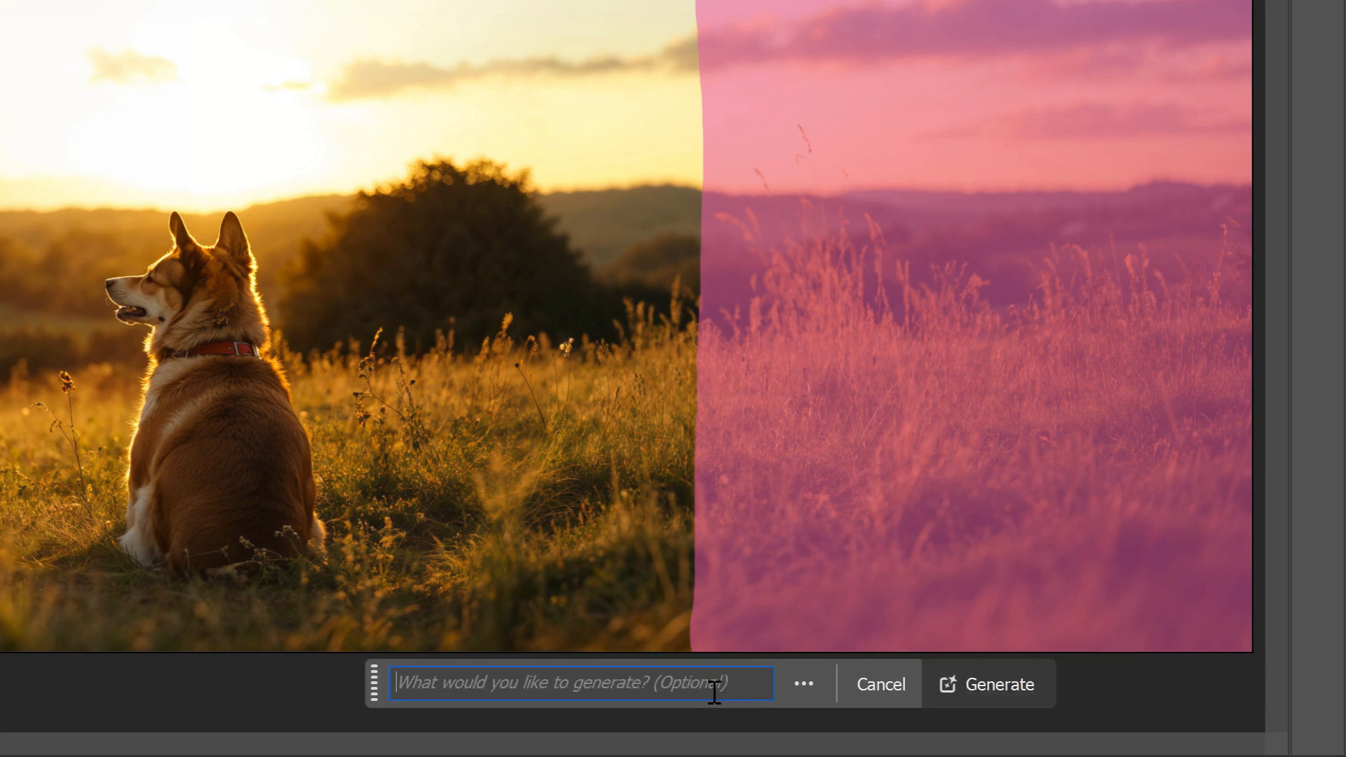
{"action": "type", "text": "camping tent"}
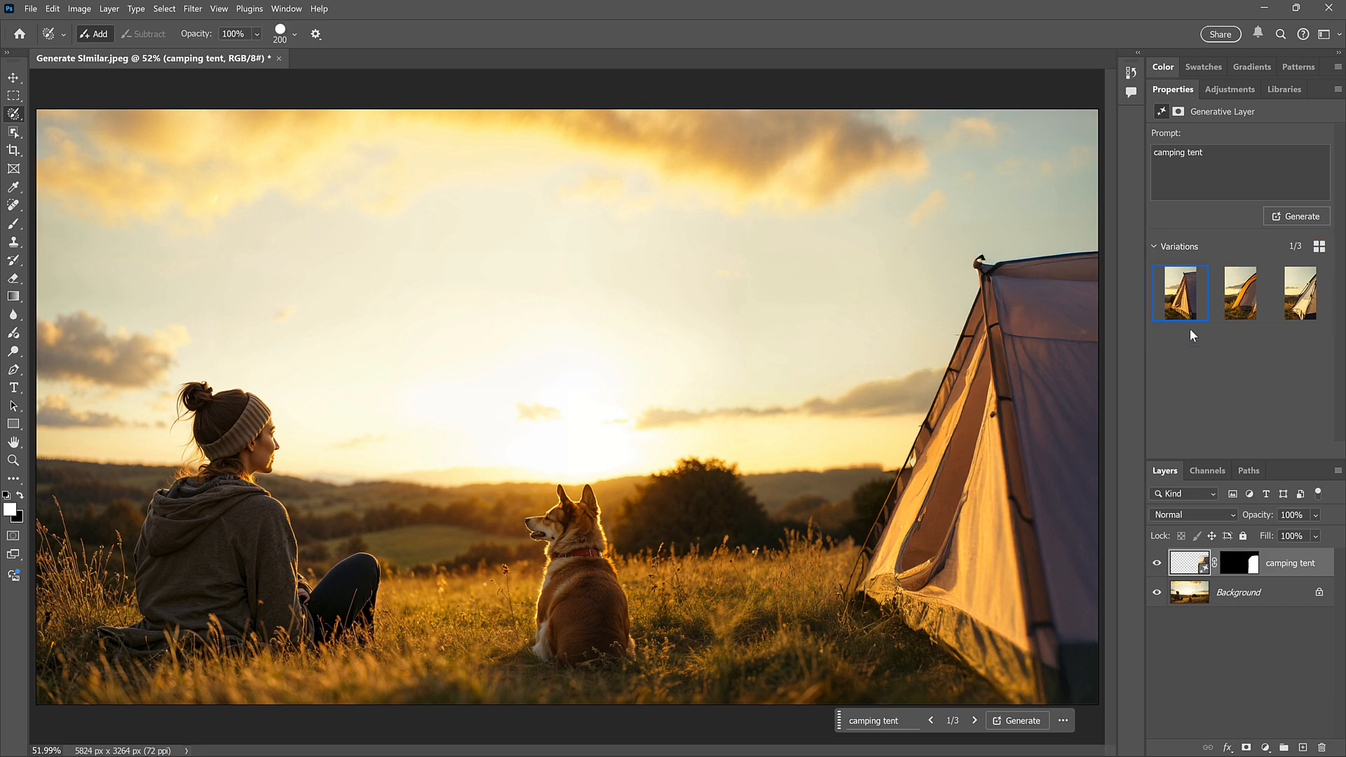
Step: Preview the three tent variations and settle on the orange-and-white variation 2
{"action": "left_click", "coordinate": [1240, 293]}
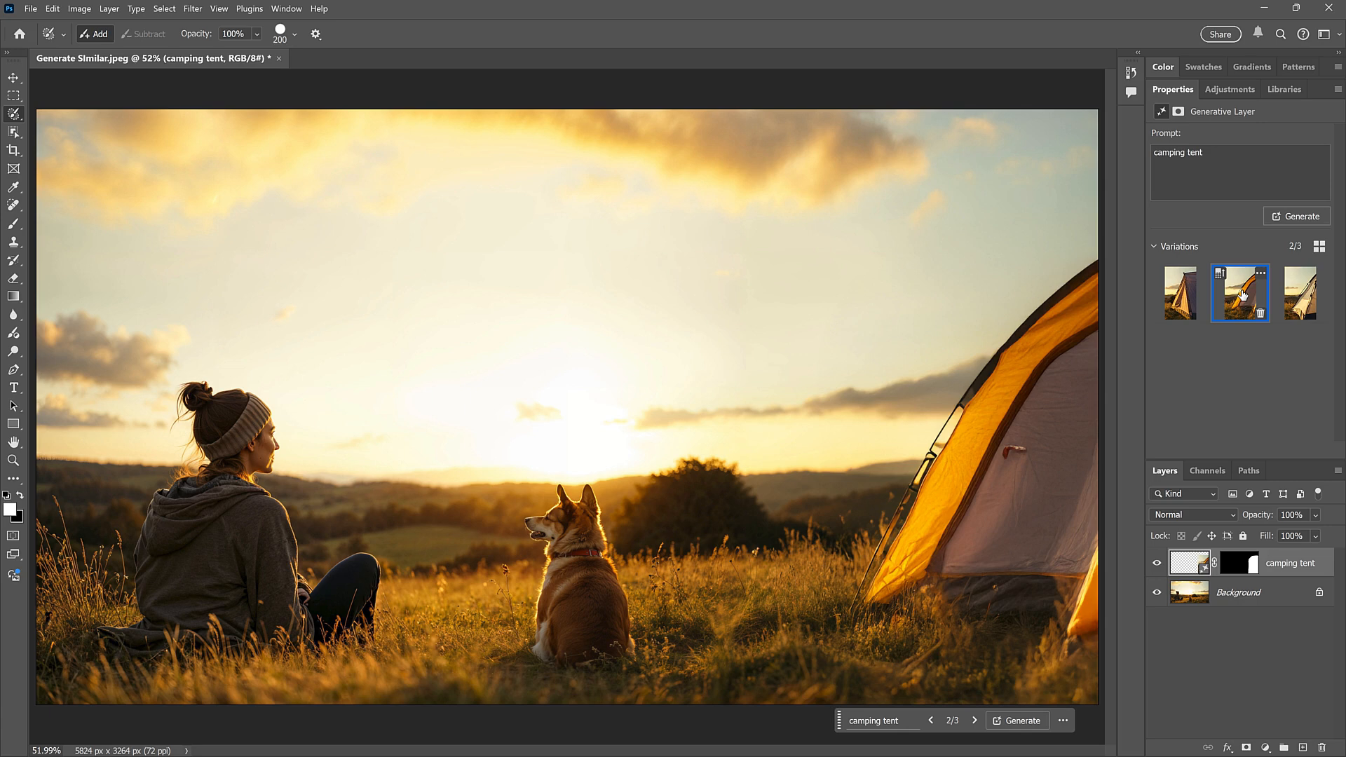
{"action": "left_click", "coordinate": [1300, 293]}
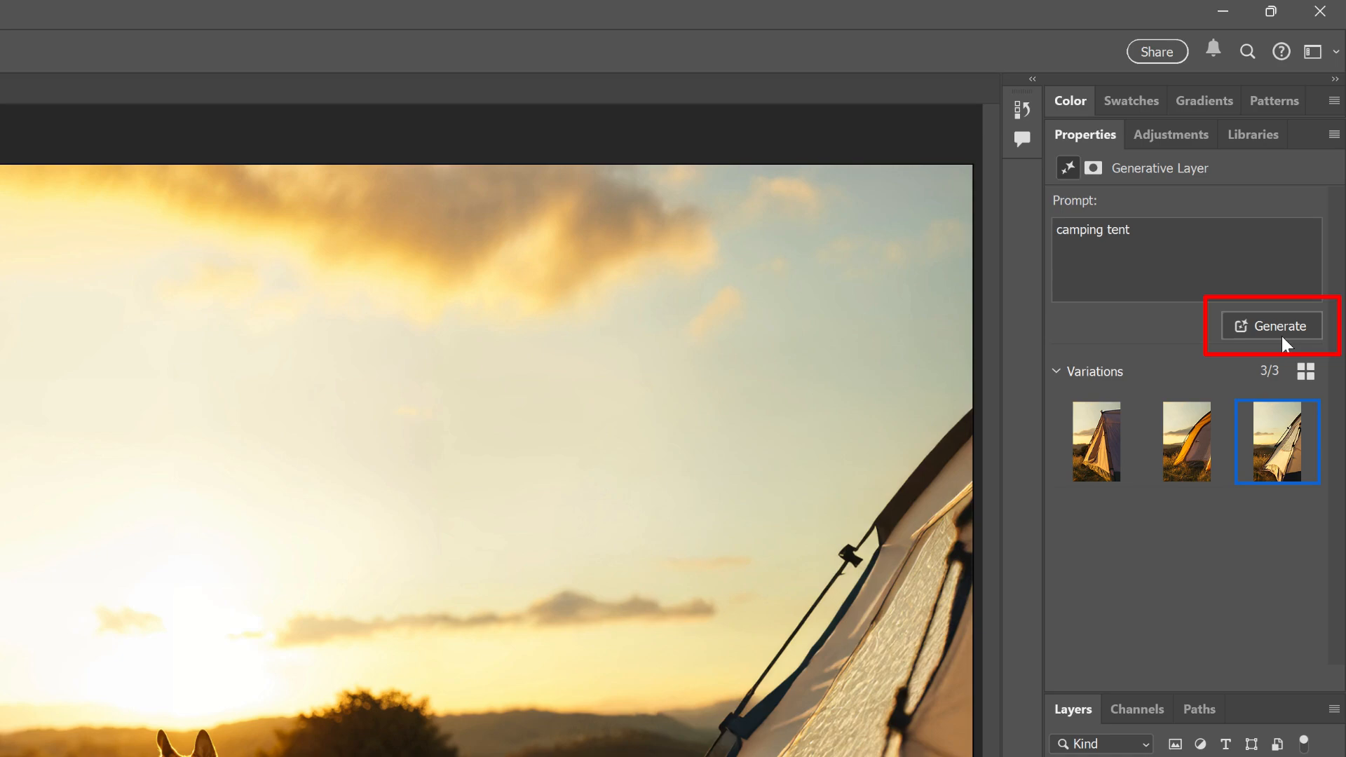
{"action": "mouse_move", "coordinate": [1279, 344]}
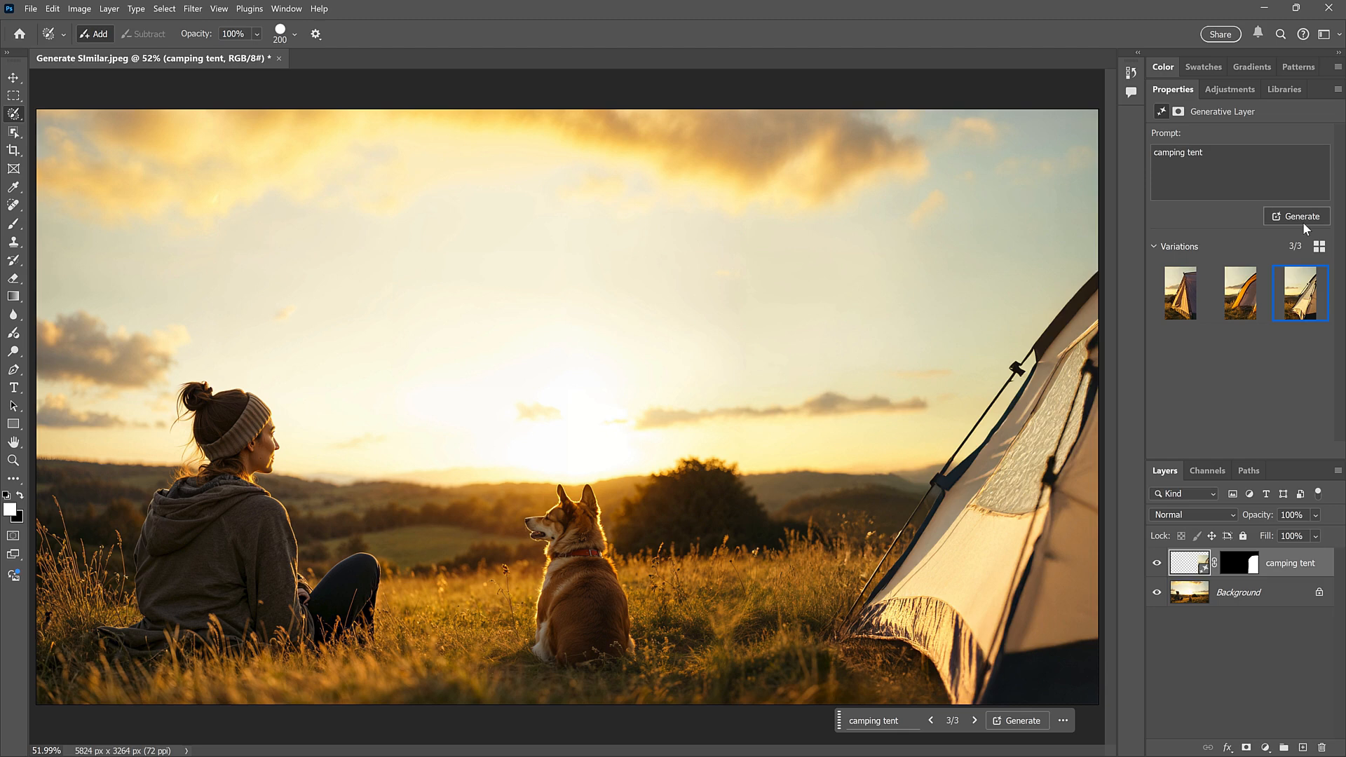
{"action": "left_click", "coordinate": [1239, 293]}
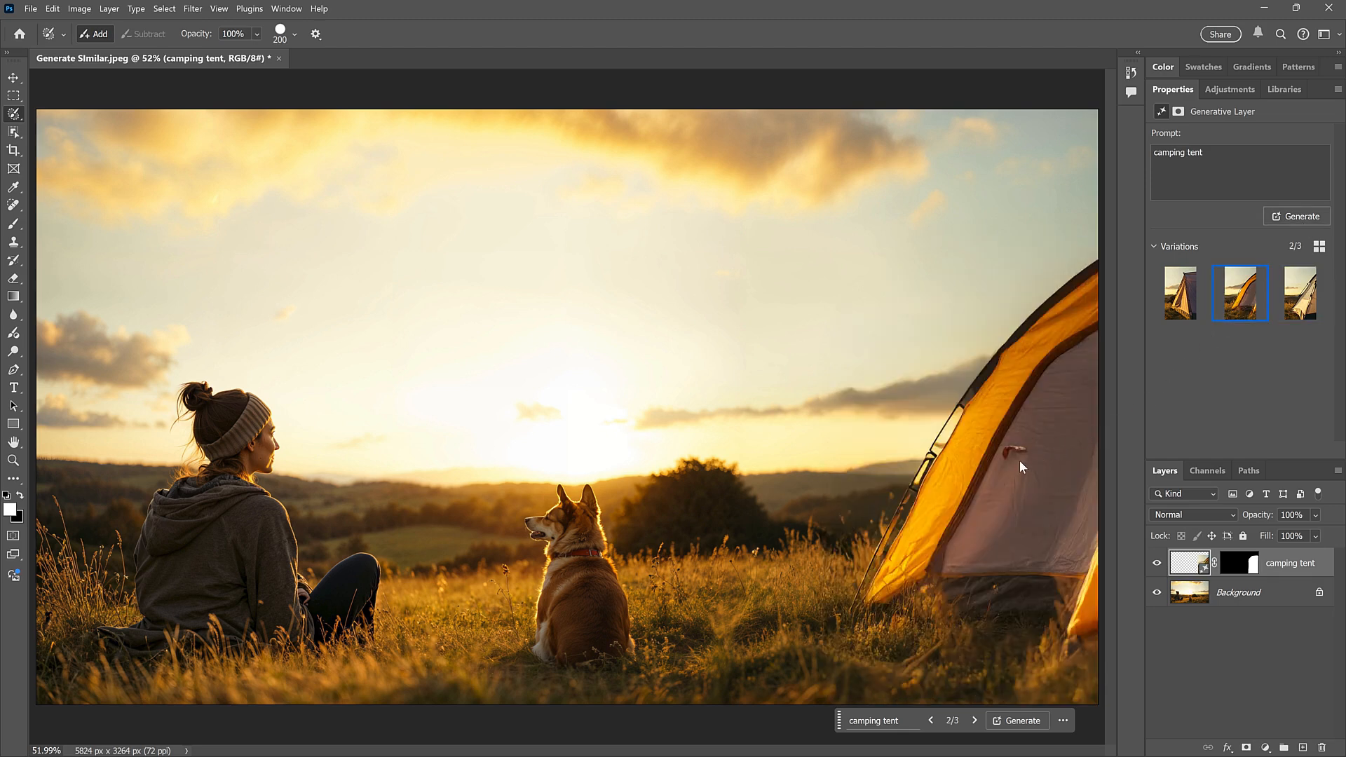
{"action": "mouse_move", "coordinate": [1014, 459]}
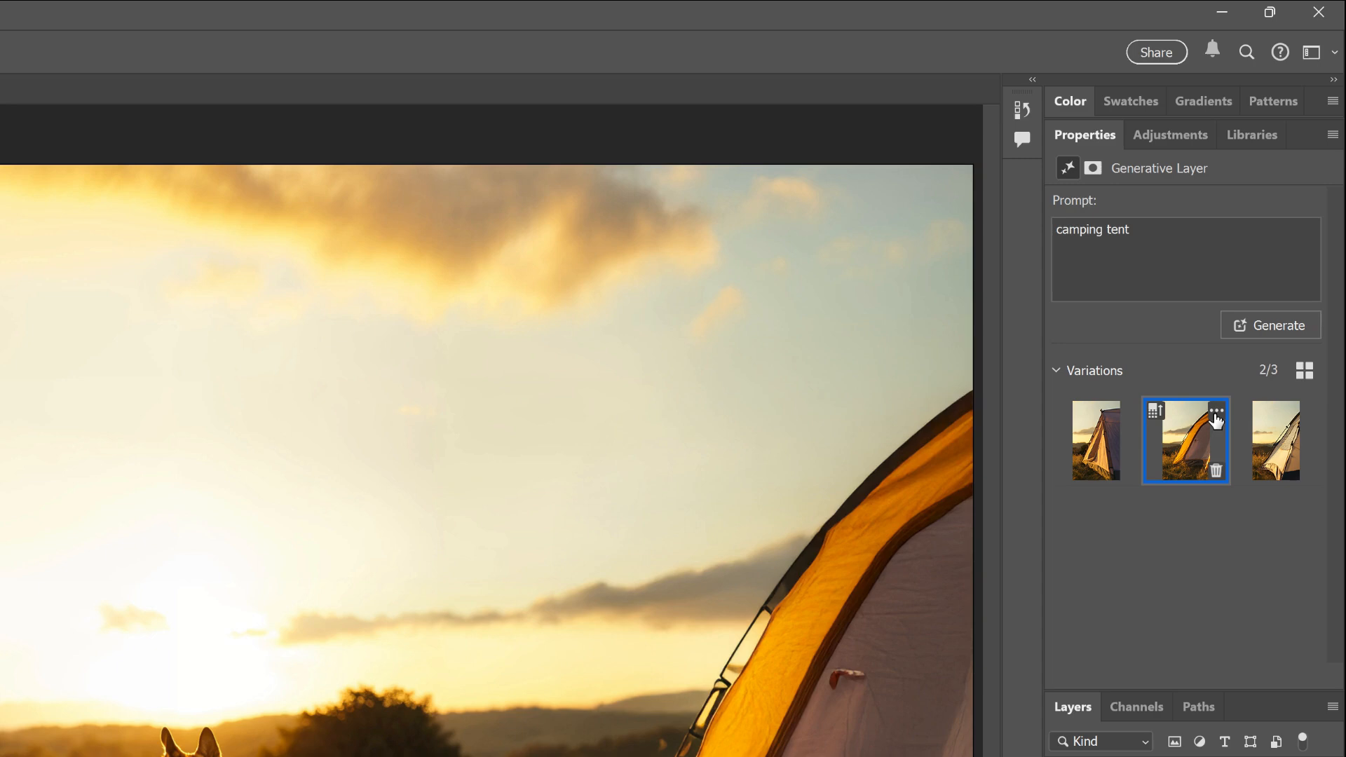
Step: Run Generate similar on the orange tent, then preview the new thumbnails up to variation 3 of 6
{"action": "left_click", "coordinate": [1217, 405]}
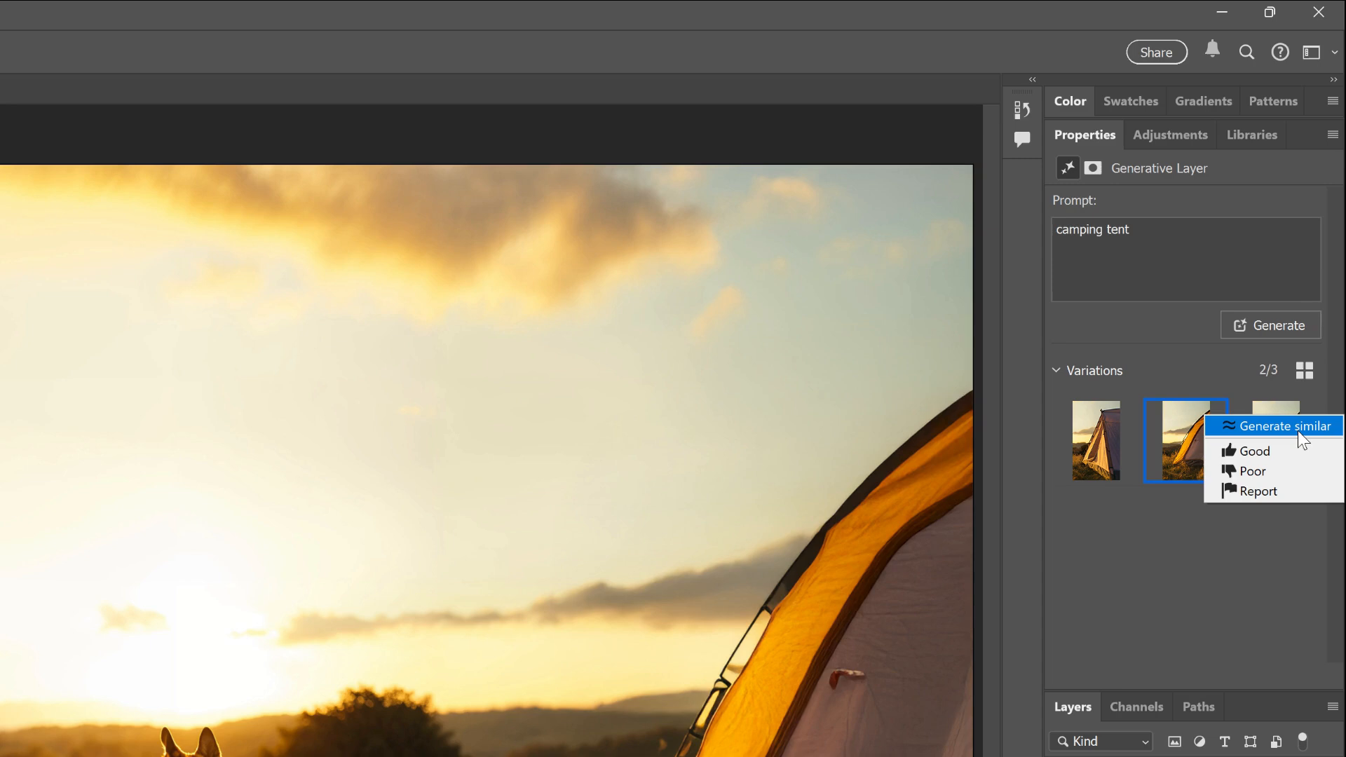
{"action": "left_click", "coordinate": [1280, 425]}
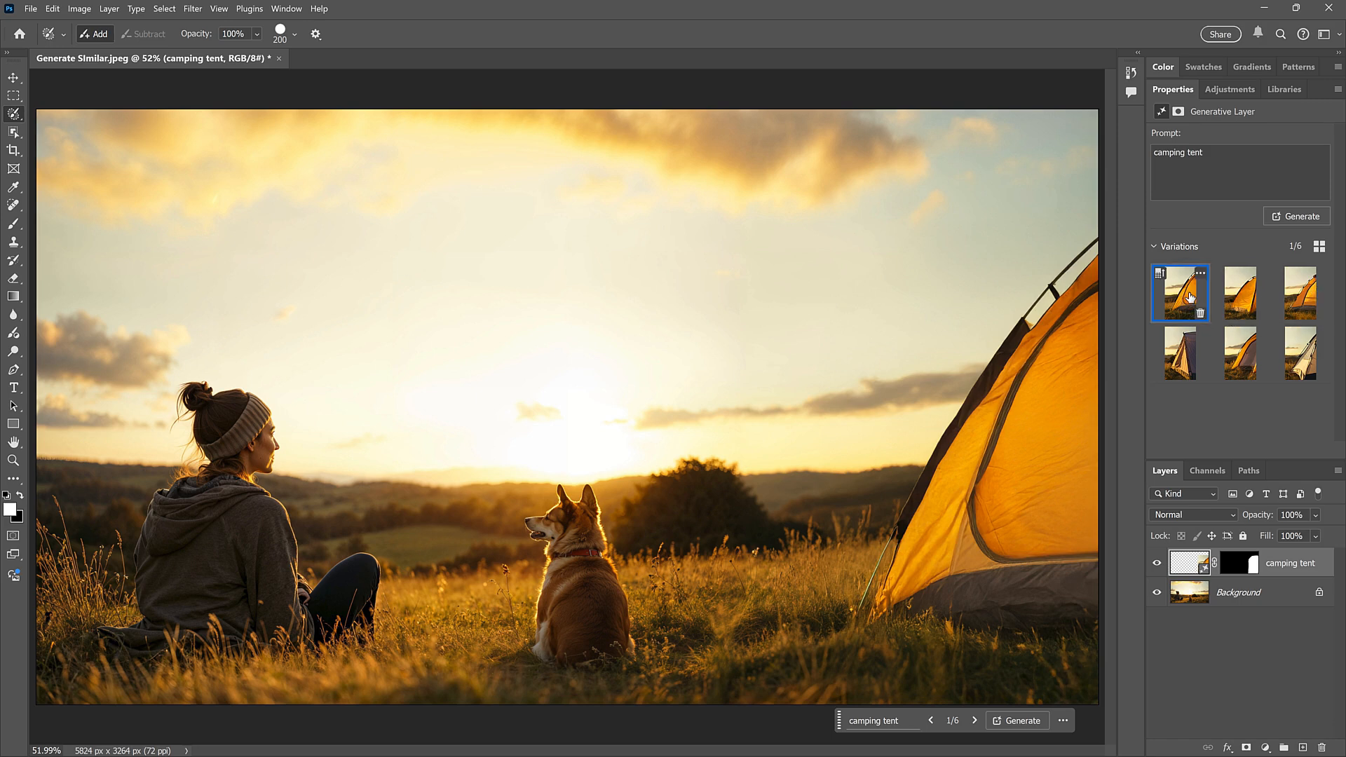
{"action": "left_click", "coordinate": [1240, 292]}
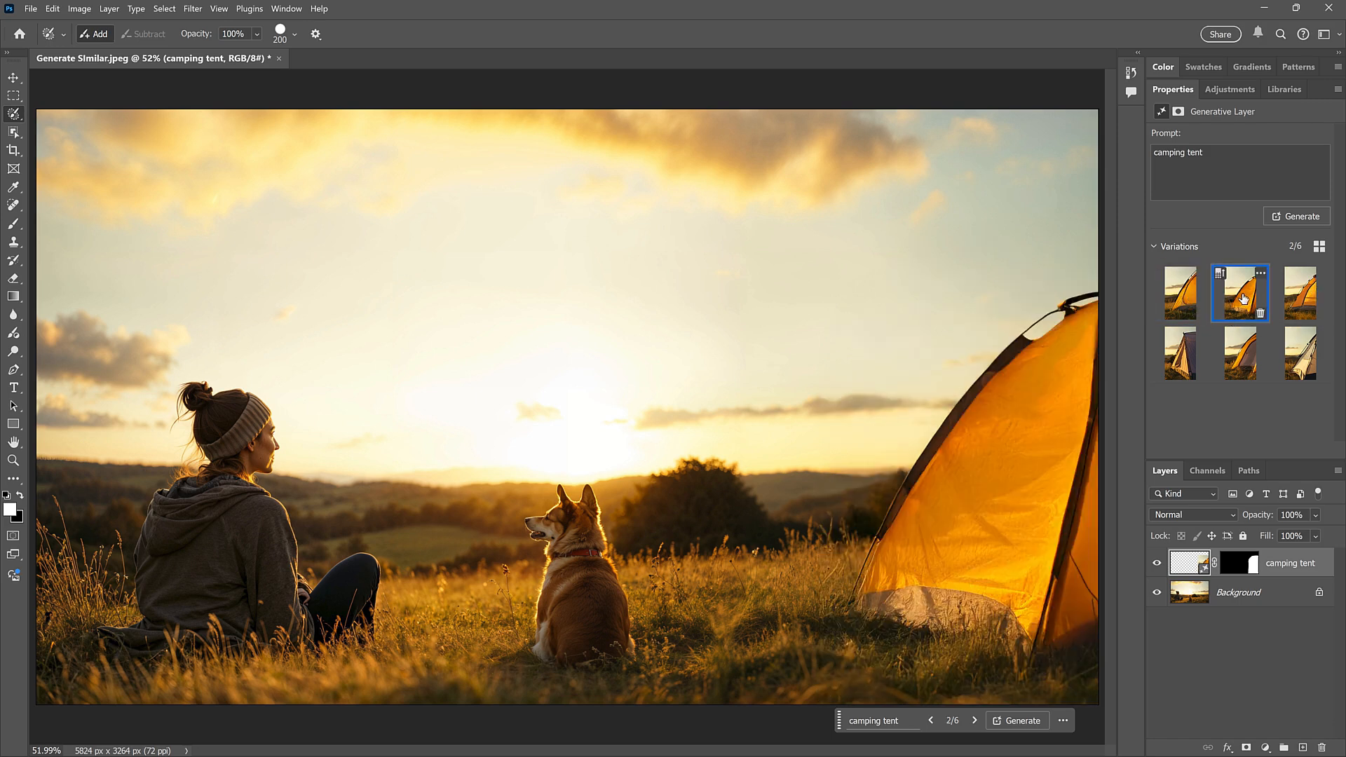
{"action": "left_click", "coordinate": [1301, 292]}
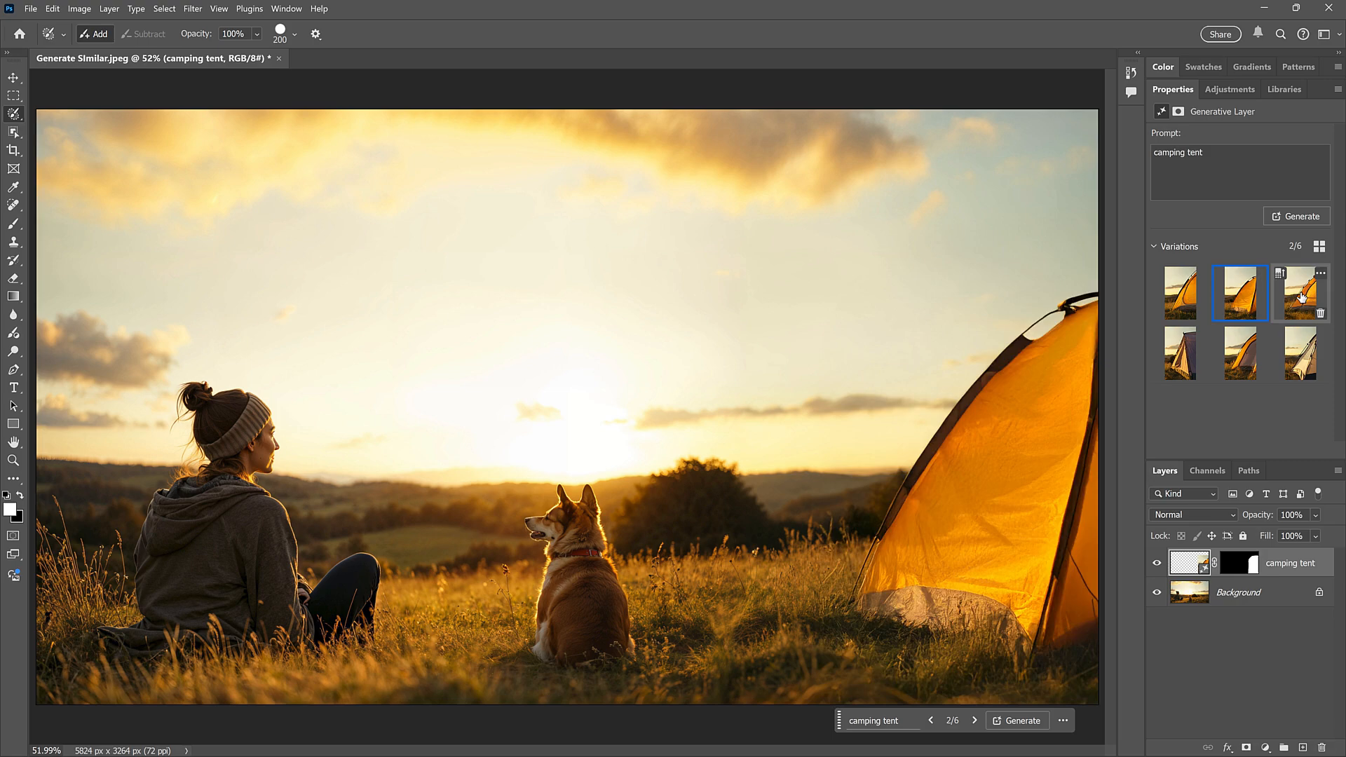
{"action": "left_click", "coordinate": [1300, 293]}
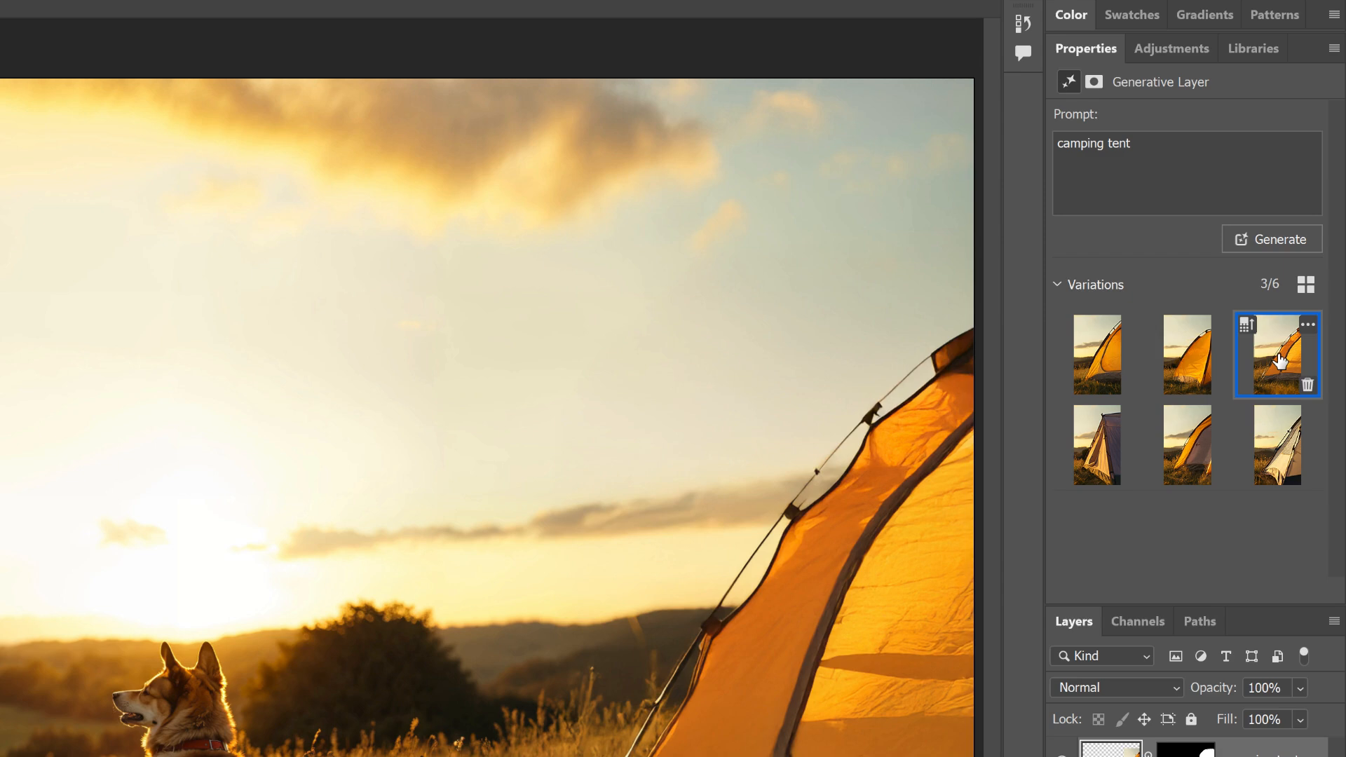
{"action": "mouse_move", "coordinate": [1297, 355]}
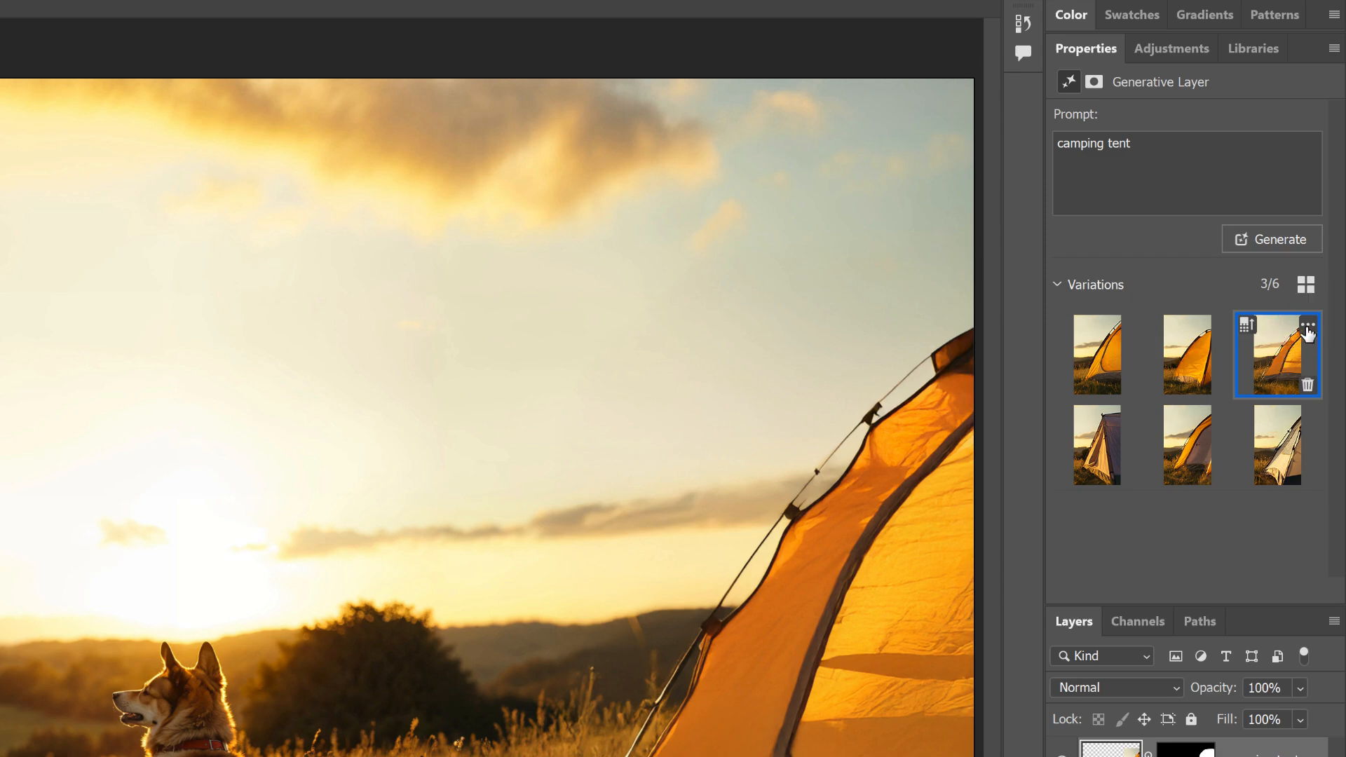
Step: Generate tents similar to the third variation, then apply the third orange tent thumbnail
{"action": "left_click", "coordinate": [1306, 325]}
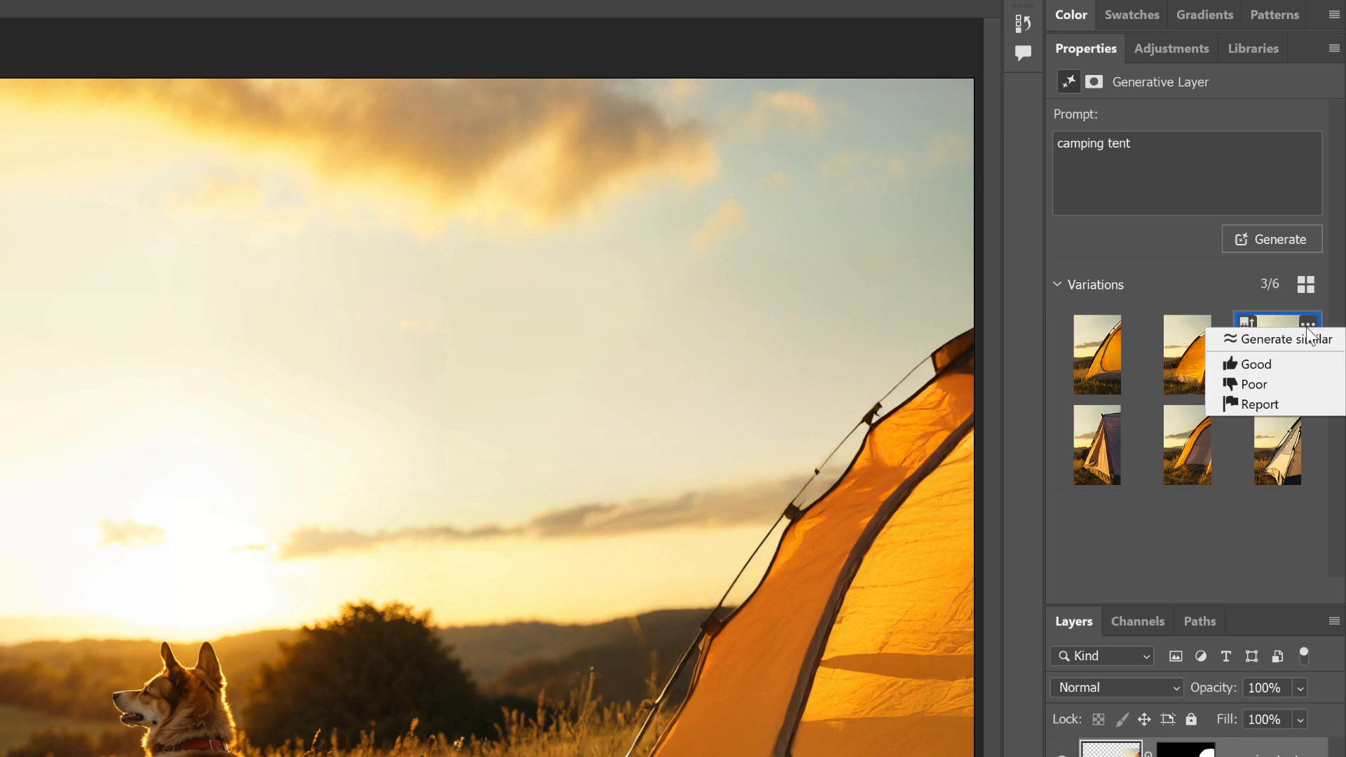
{"action": "mouse_move", "coordinate": [1275, 338]}
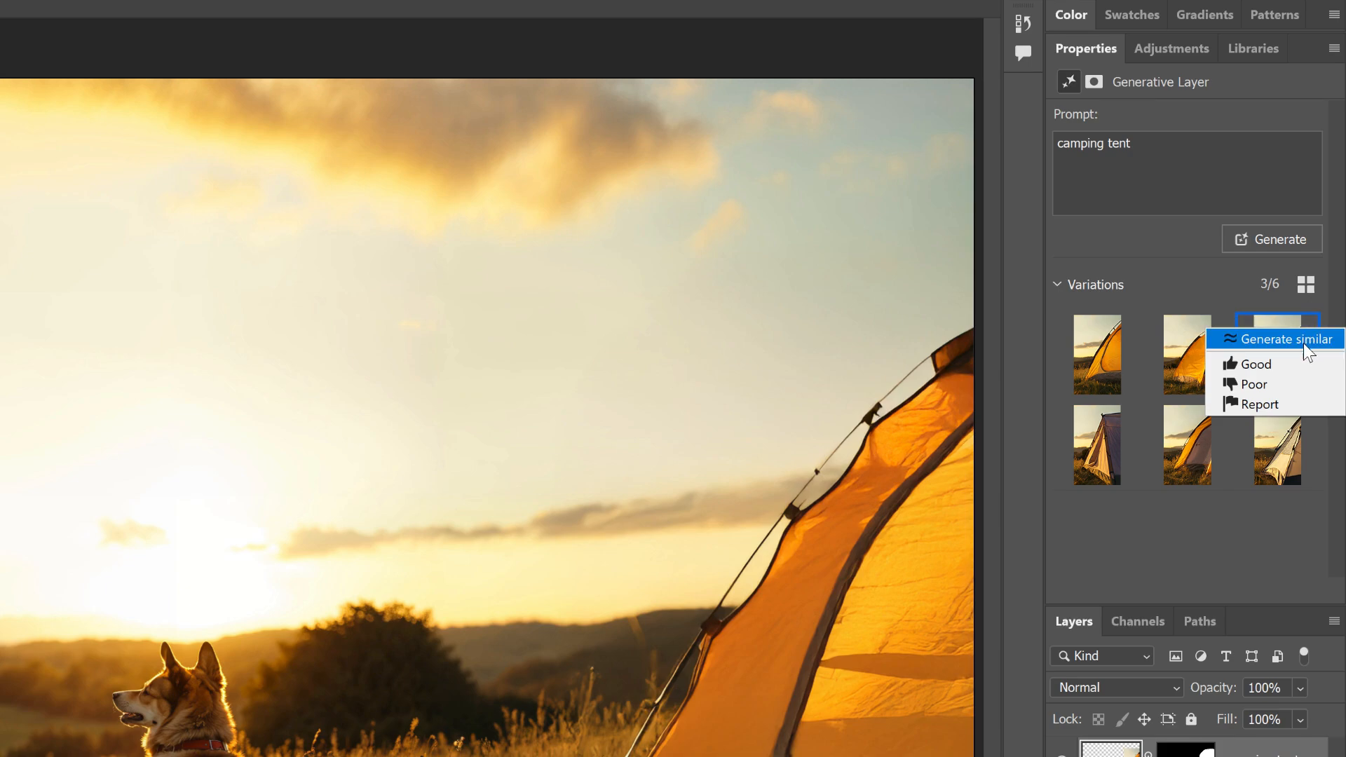
{"action": "left_click", "coordinate": [1279, 338]}
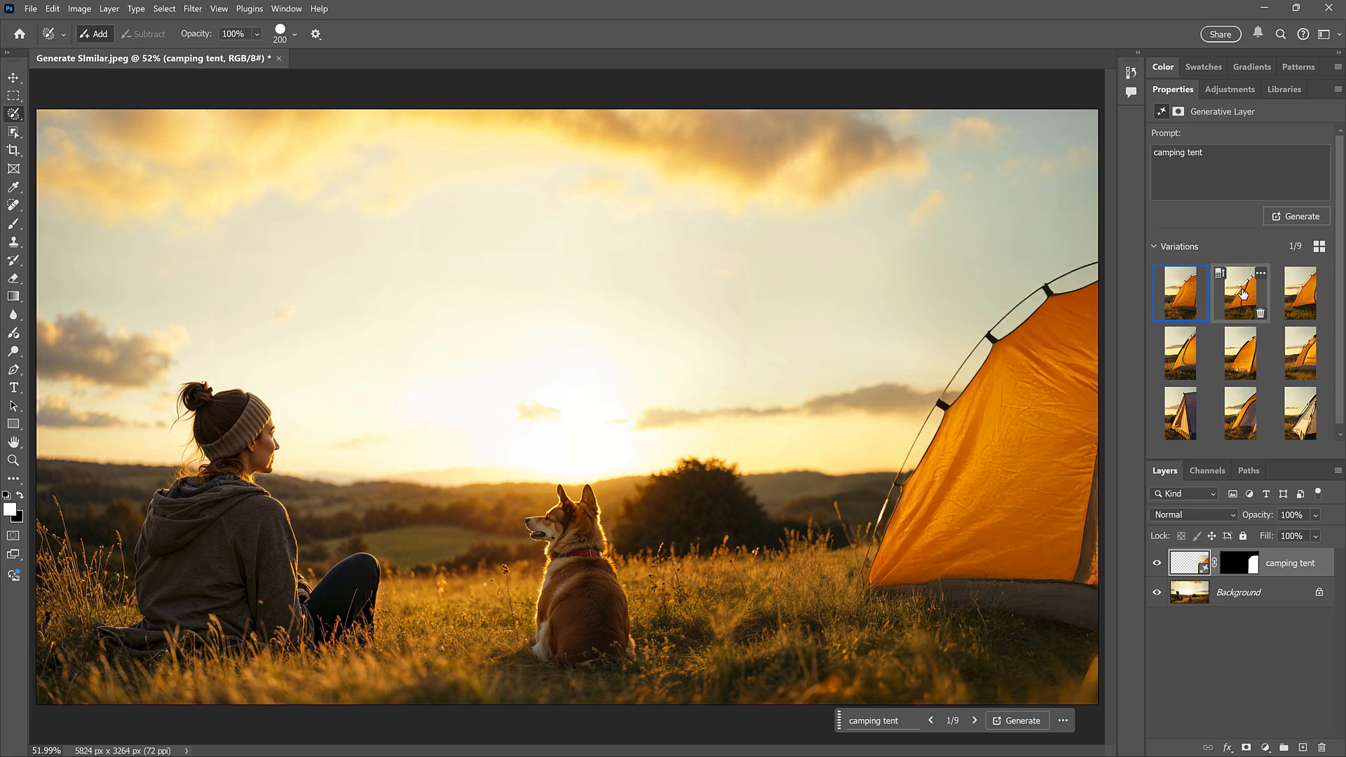
{"action": "left_click", "coordinate": [1299, 291]}
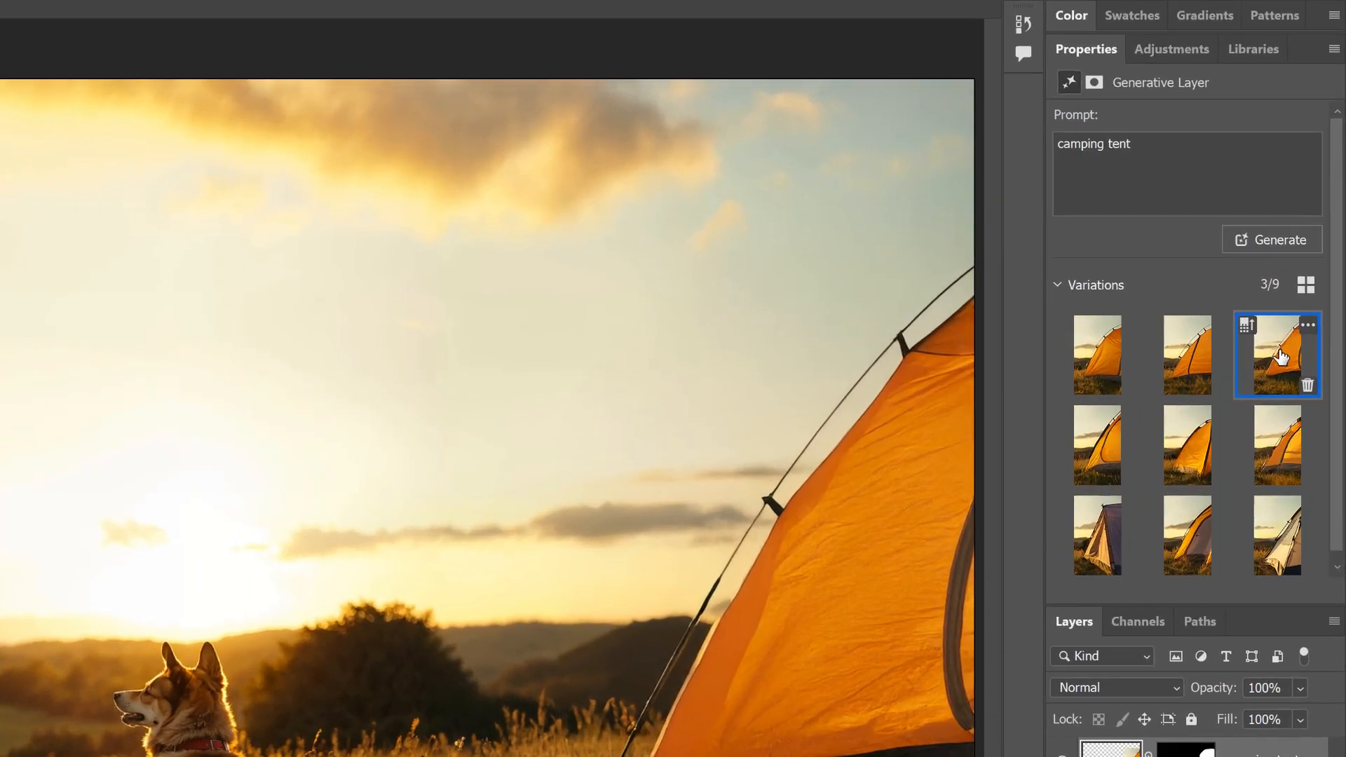
{"action": "left_click", "coordinate": [1306, 383]}
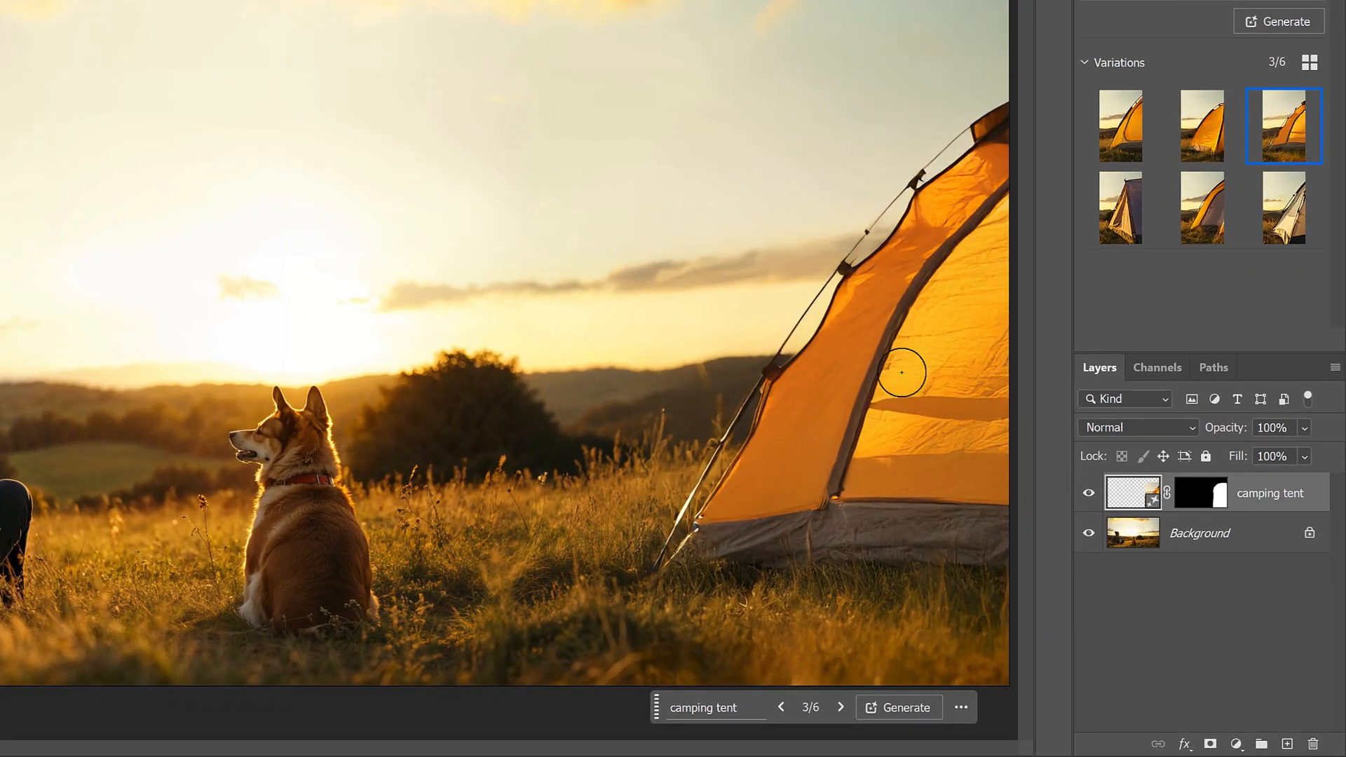
{"action": "mouse_move", "coordinate": [915, 183]}
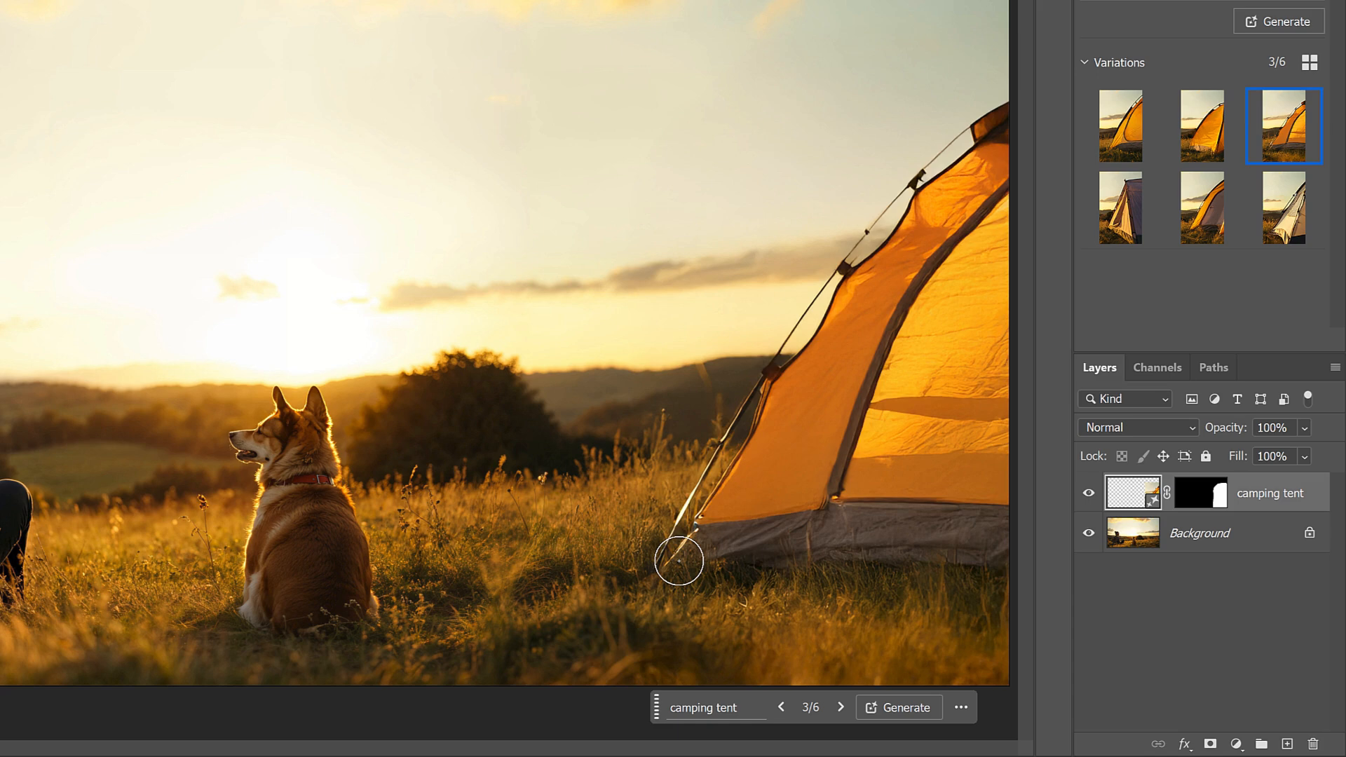
{"action": "mouse_move", "coordinate": [883, 410]}
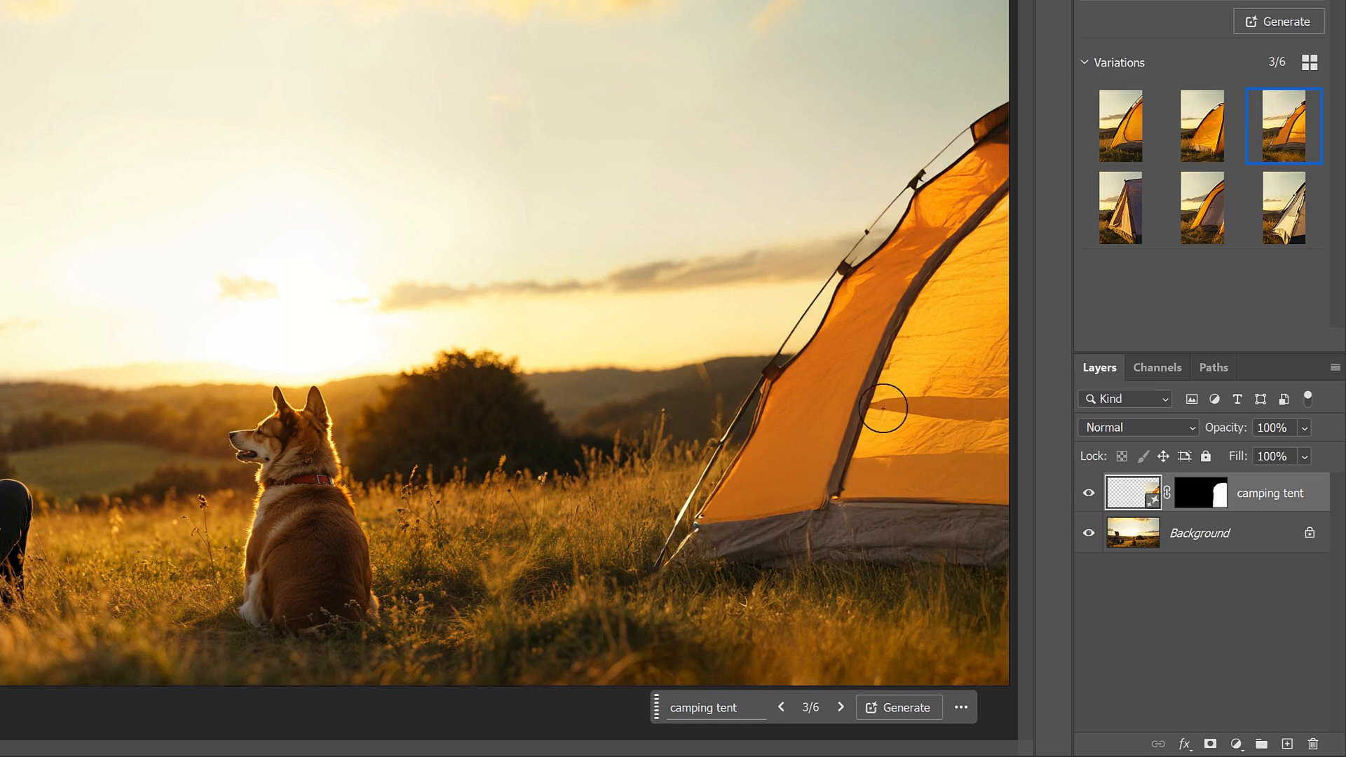
Step: Brush over the fabric crease, upper pole joint and pole base, then open the Generative Fill prompt
{"action": "left_click_drag", "start_coordinate": [876, 410], "coordinate": [994, 412]}
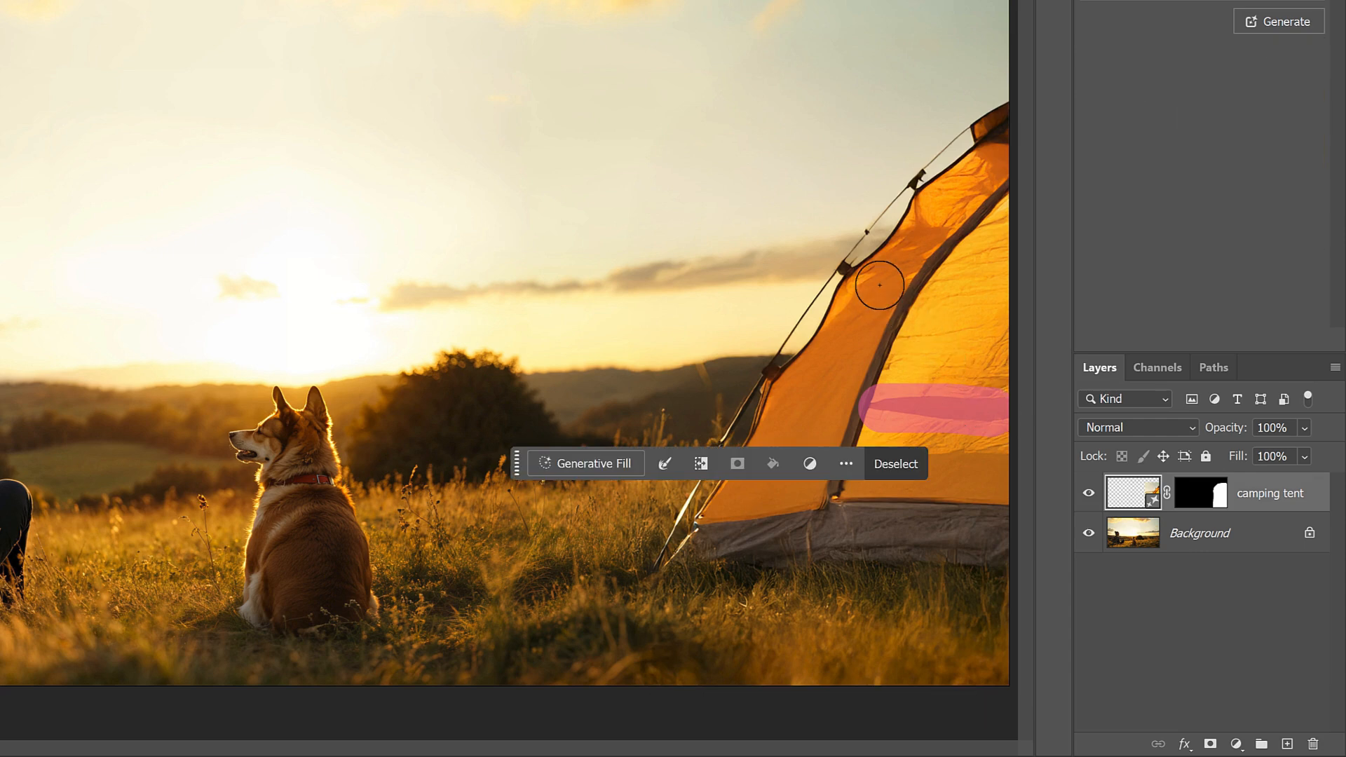
{"action": "left_click_drag", "start_coordinate": [877, 283], "coordinate": [902, 202]}
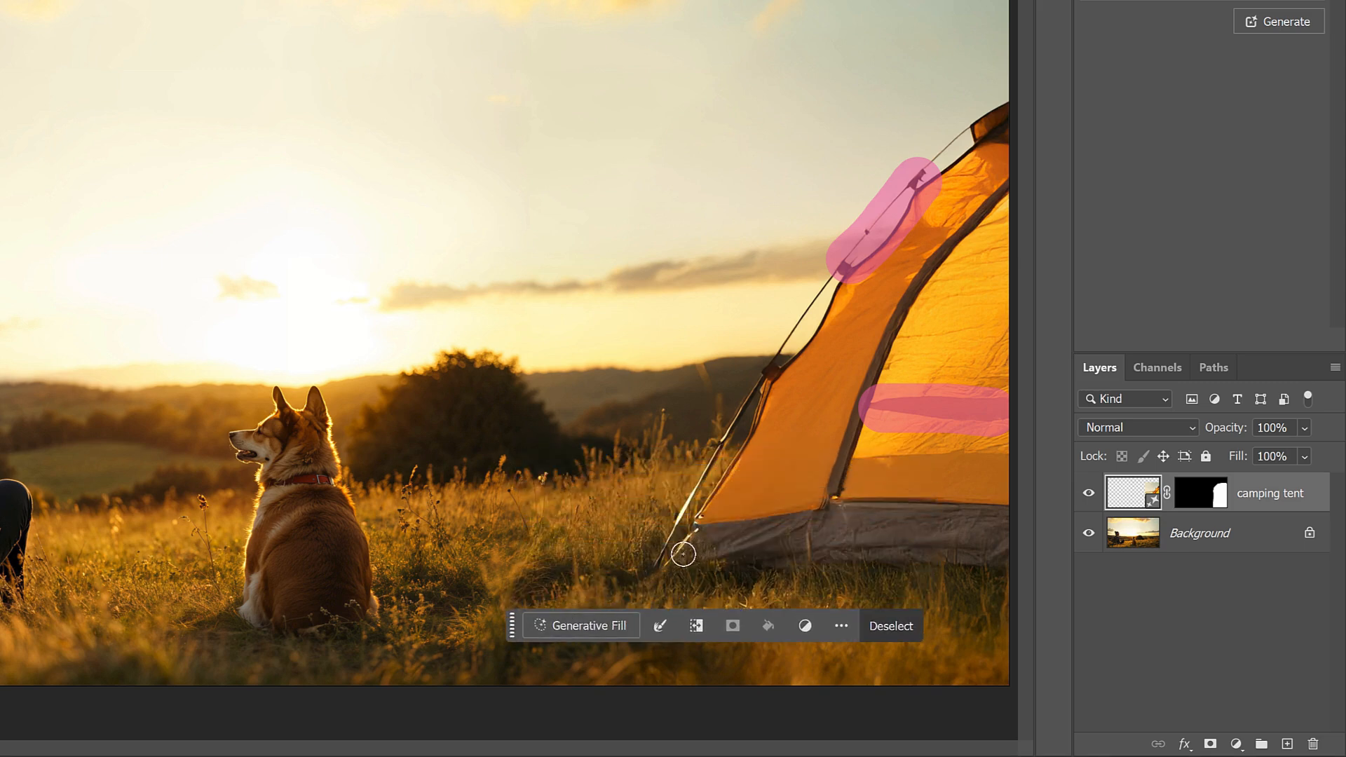
{"action": "left_click_drag", "start_coordinate": [682, 554], "coordinate": [707, 516]}
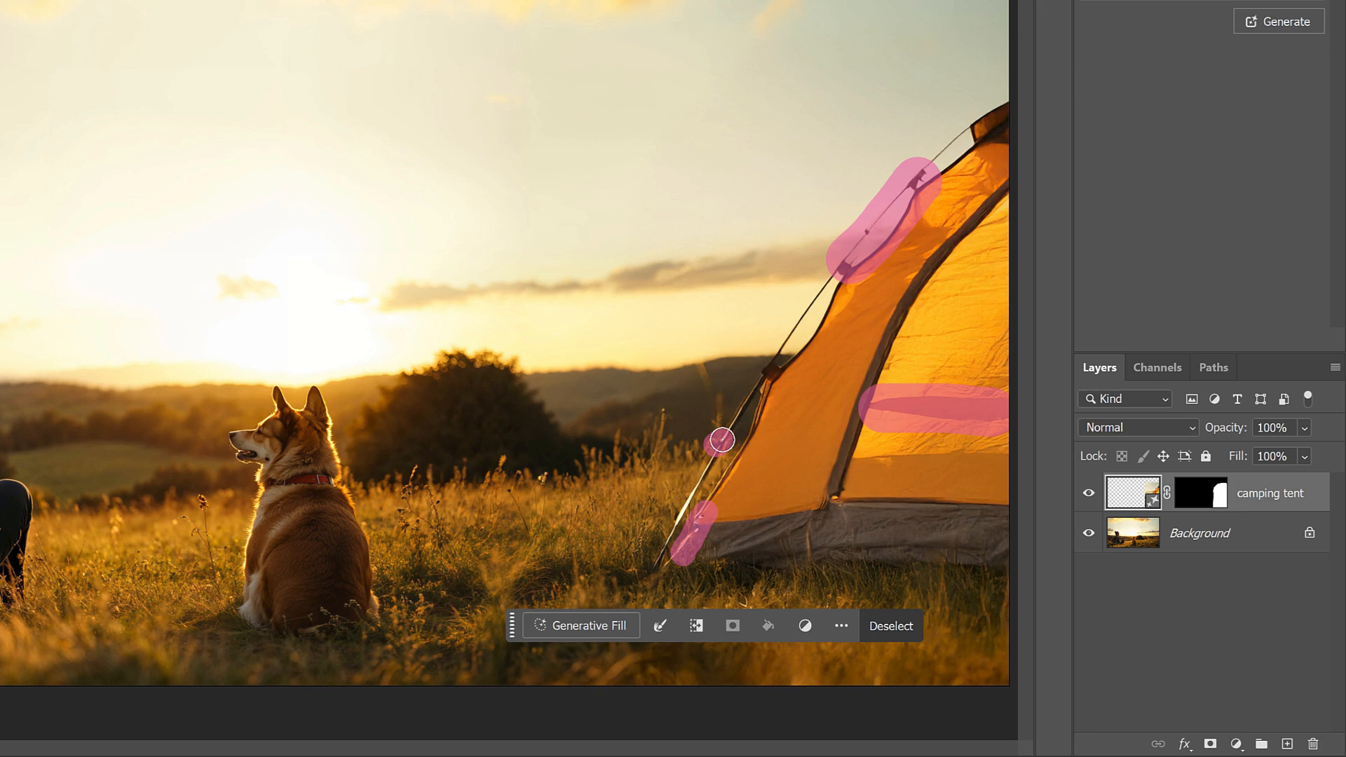
{"action": "mouse_move", "coordinate": [634, 633]}
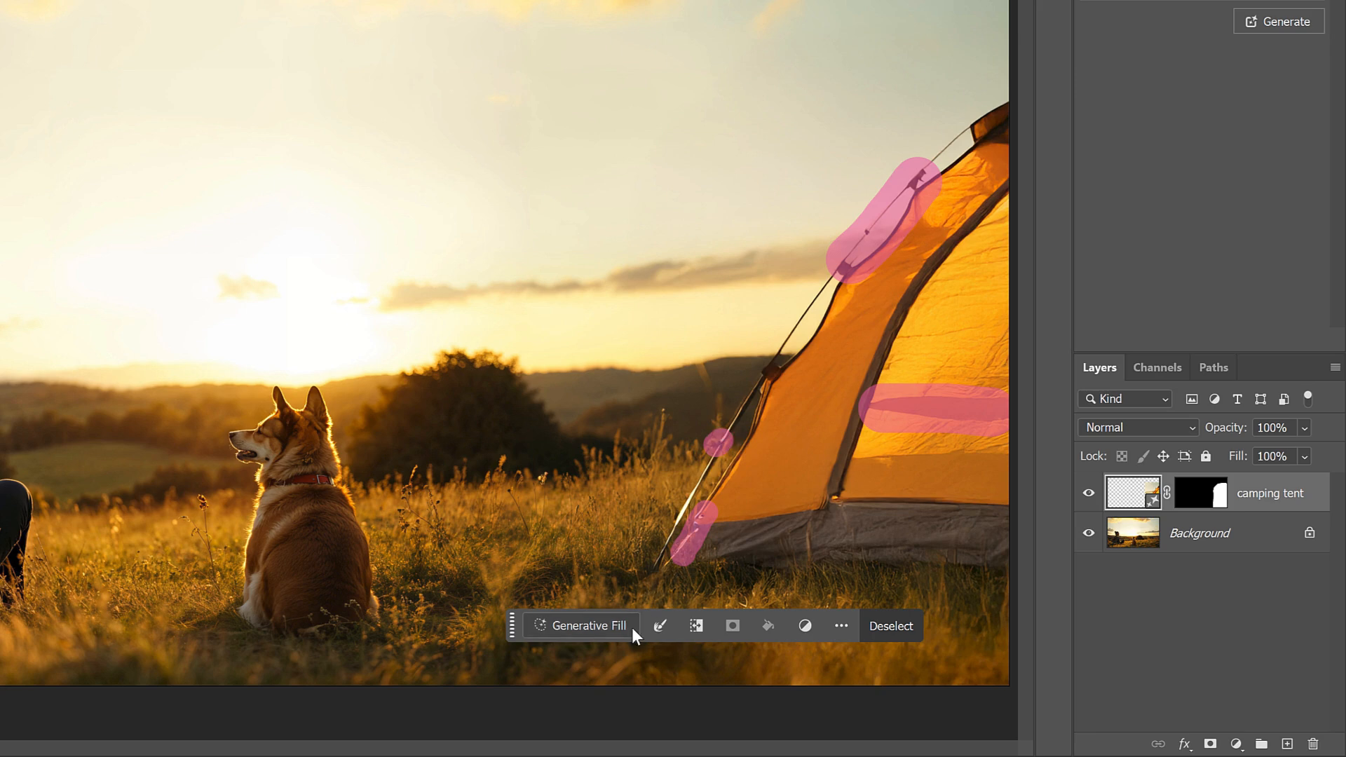
{"action": "left_click", "coordinate": [580, 625]}
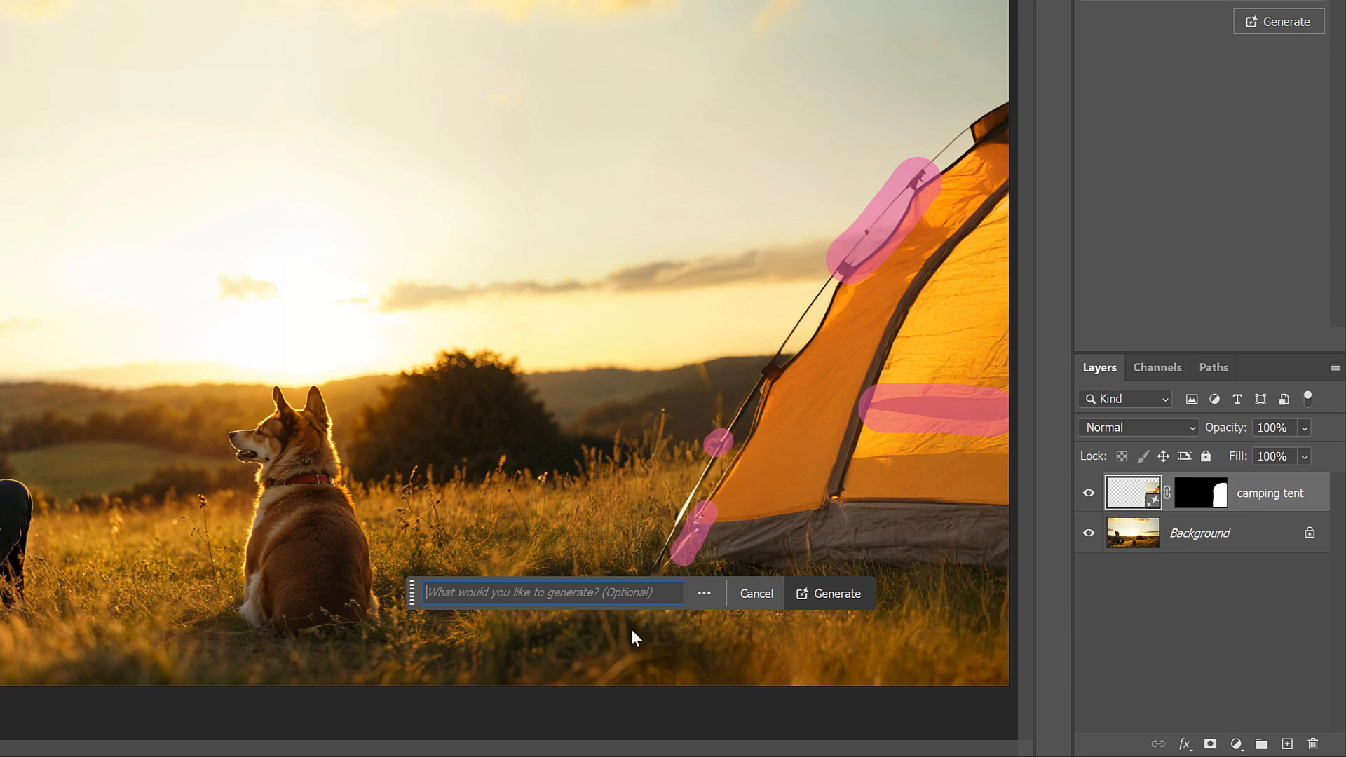
{"action": "mouse_move", "coordinate": [697, 639]}
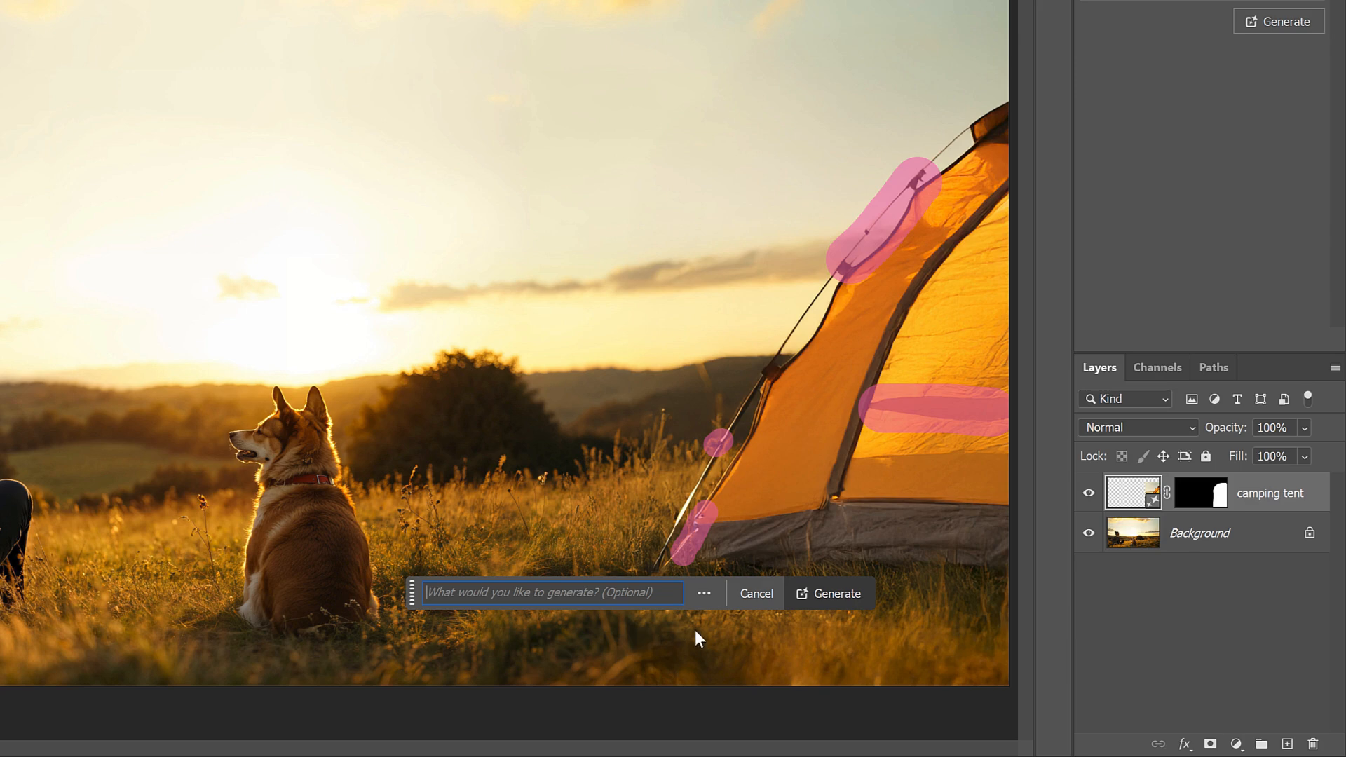
Step: Generate a promptless repair of the marked tent flaws and compare its three variations
{"action": "left_click", "coordinate": [829, 593]}
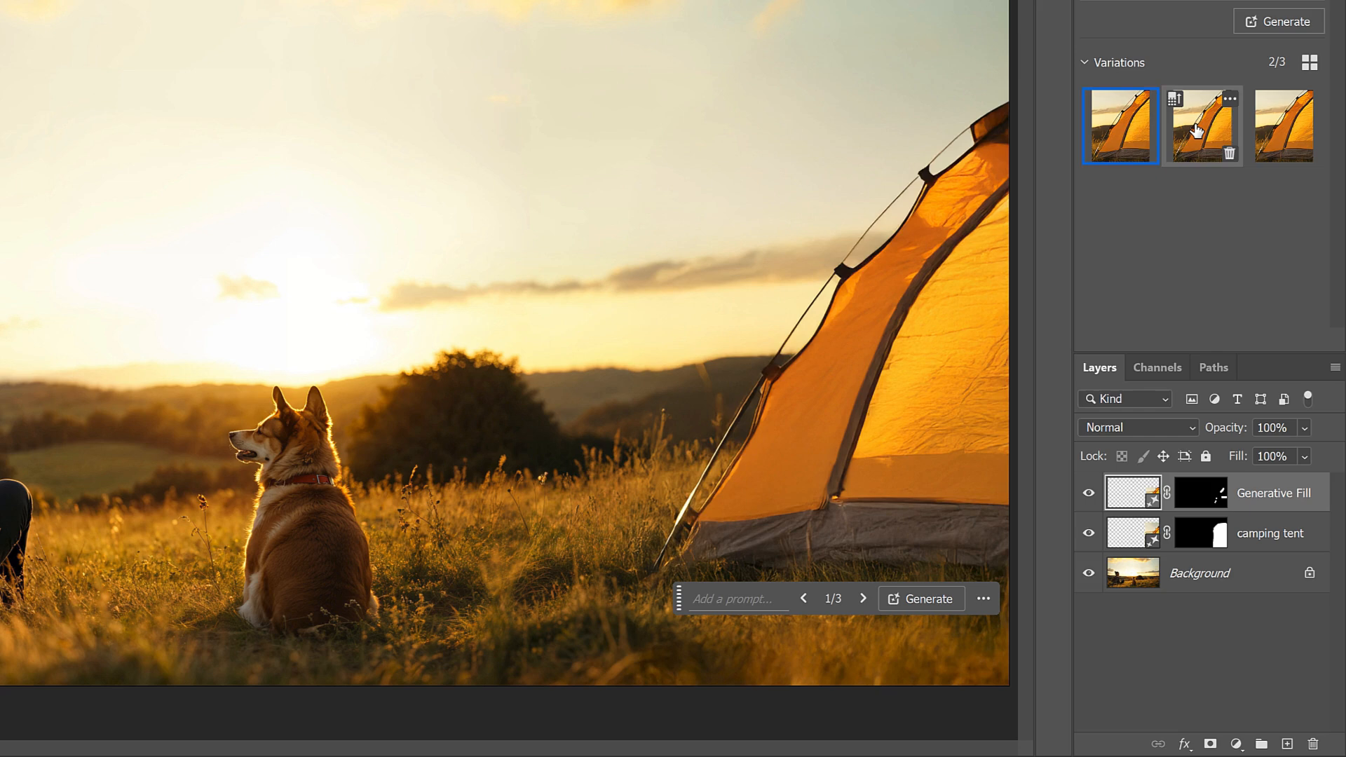
{"action": "left_click", "coordinate": [1202, 125]}
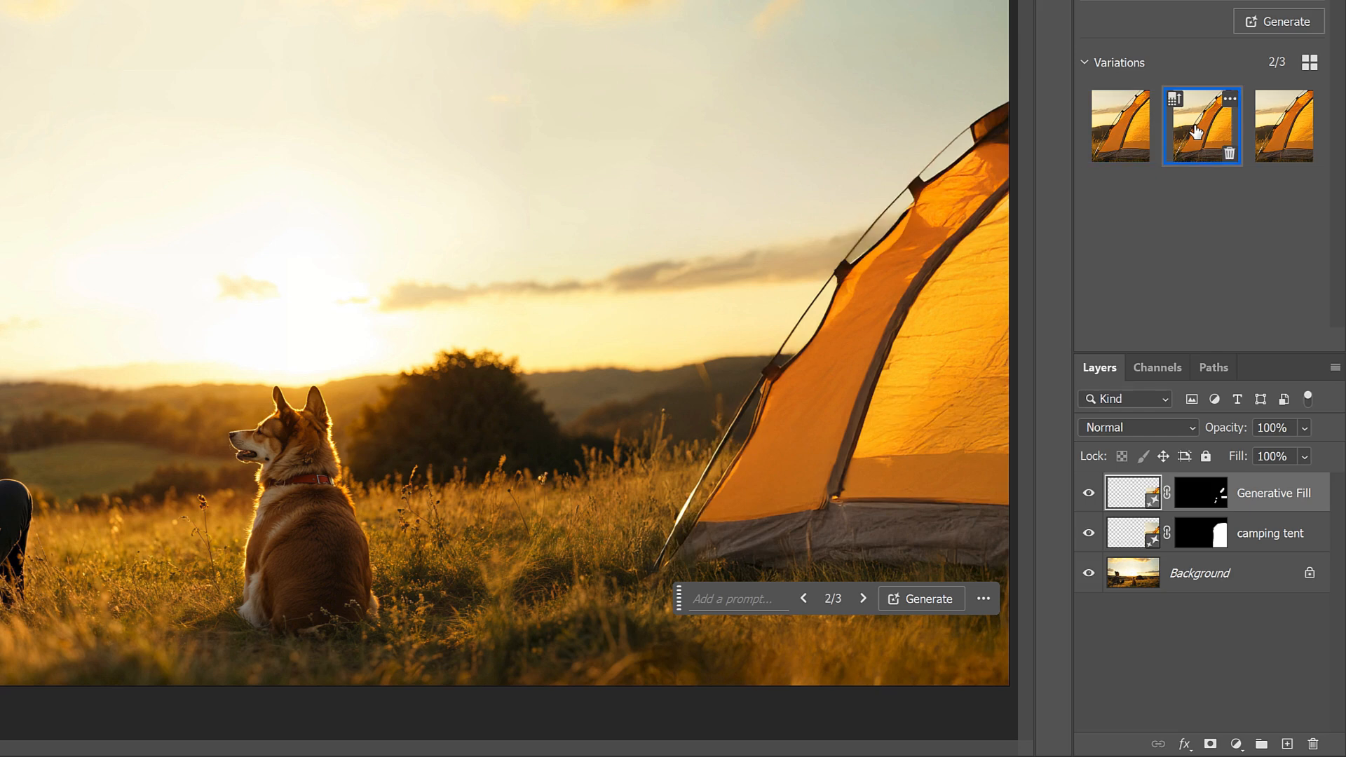
{"action": "mouse_move", "coordinate": [1286, 126]}
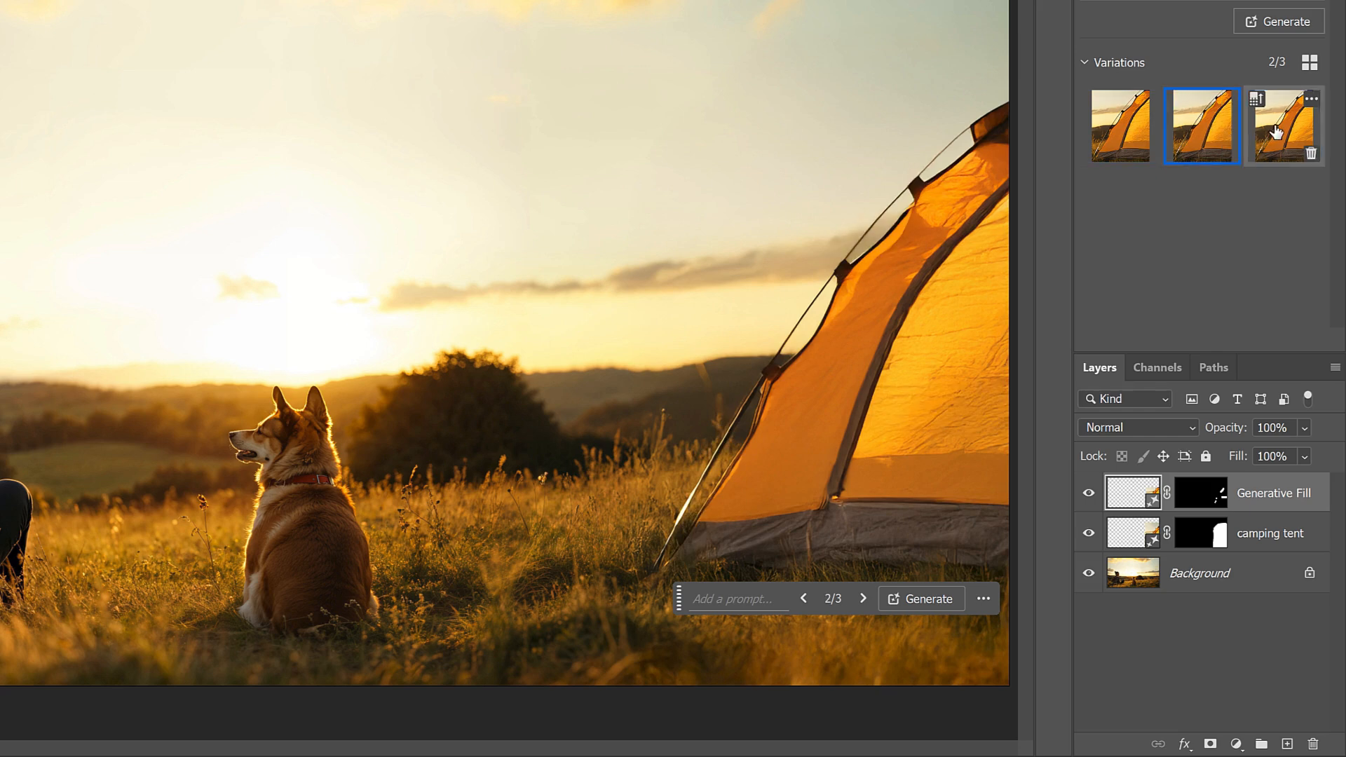
{"action": "left_click", "coordinate": [1284, 125]}
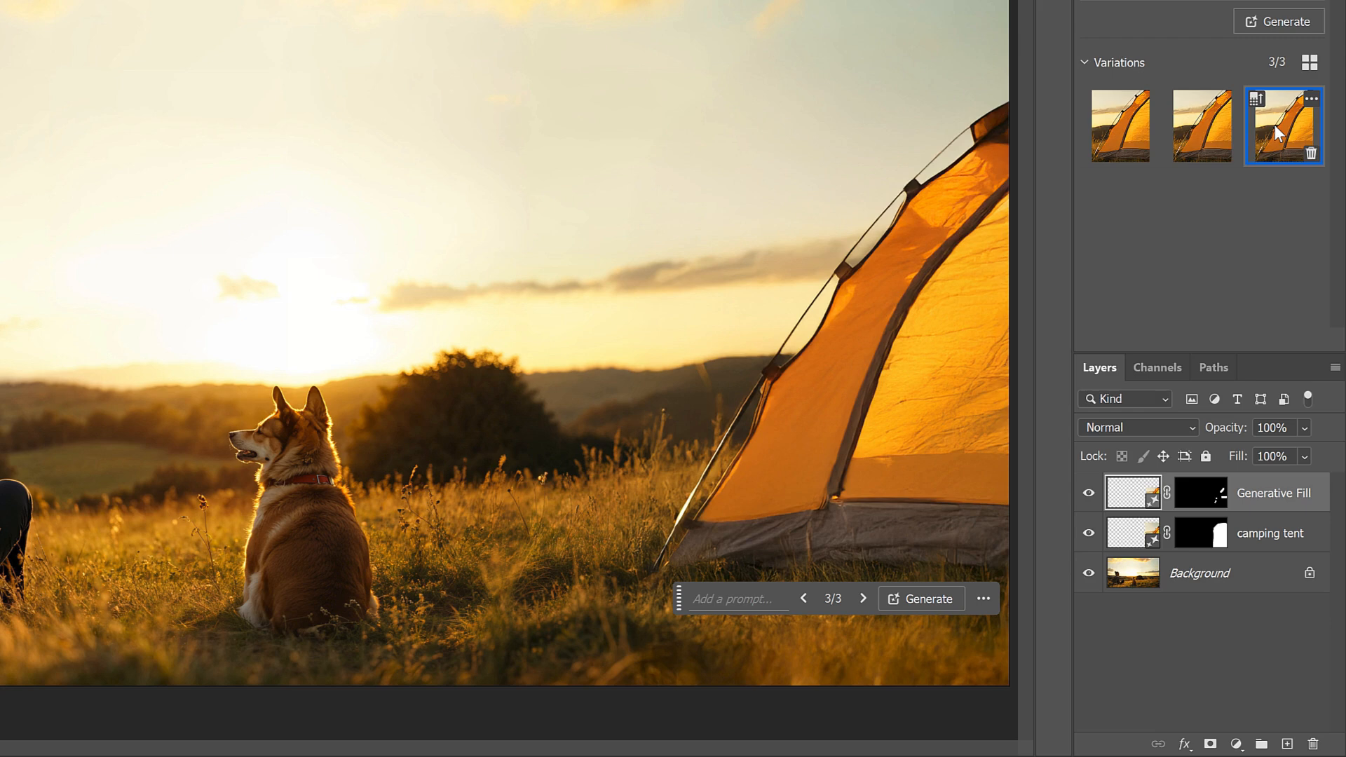
{"action": "left_click", "coordinate": [1201, 125]}
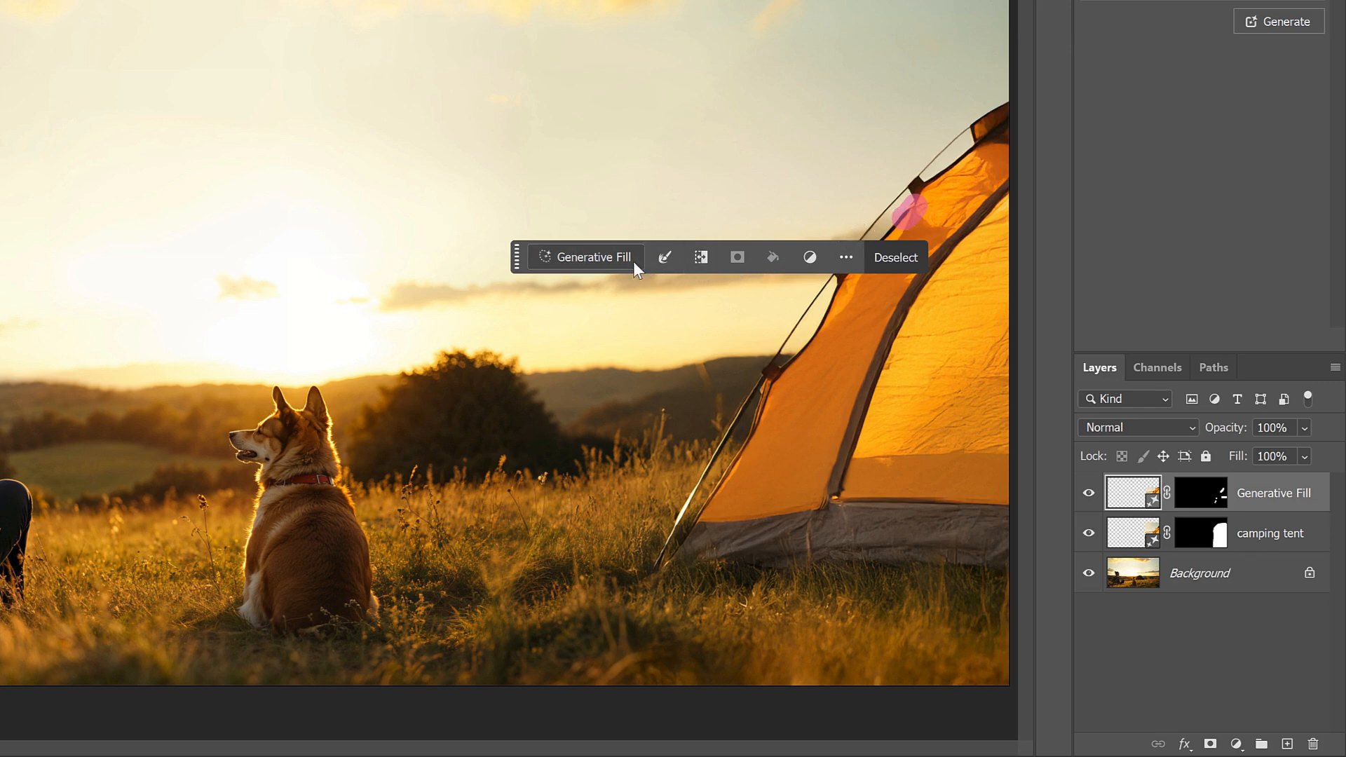
Step: Generate a promptless fill over the upper pole-joint spot and compare its variations
{"action": "left_click", "coordinate": [589, 257]}
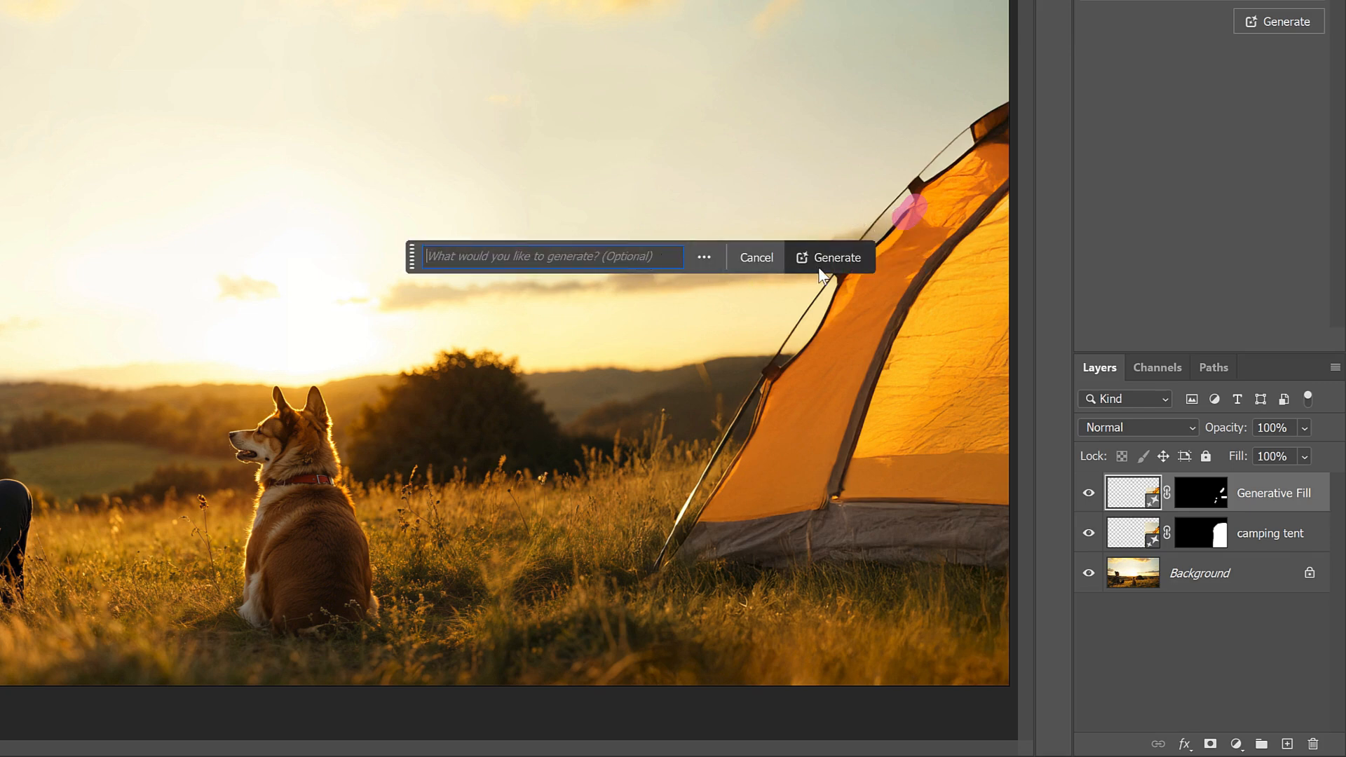
{"action": "left_click", "coordinate": [829, 257]}
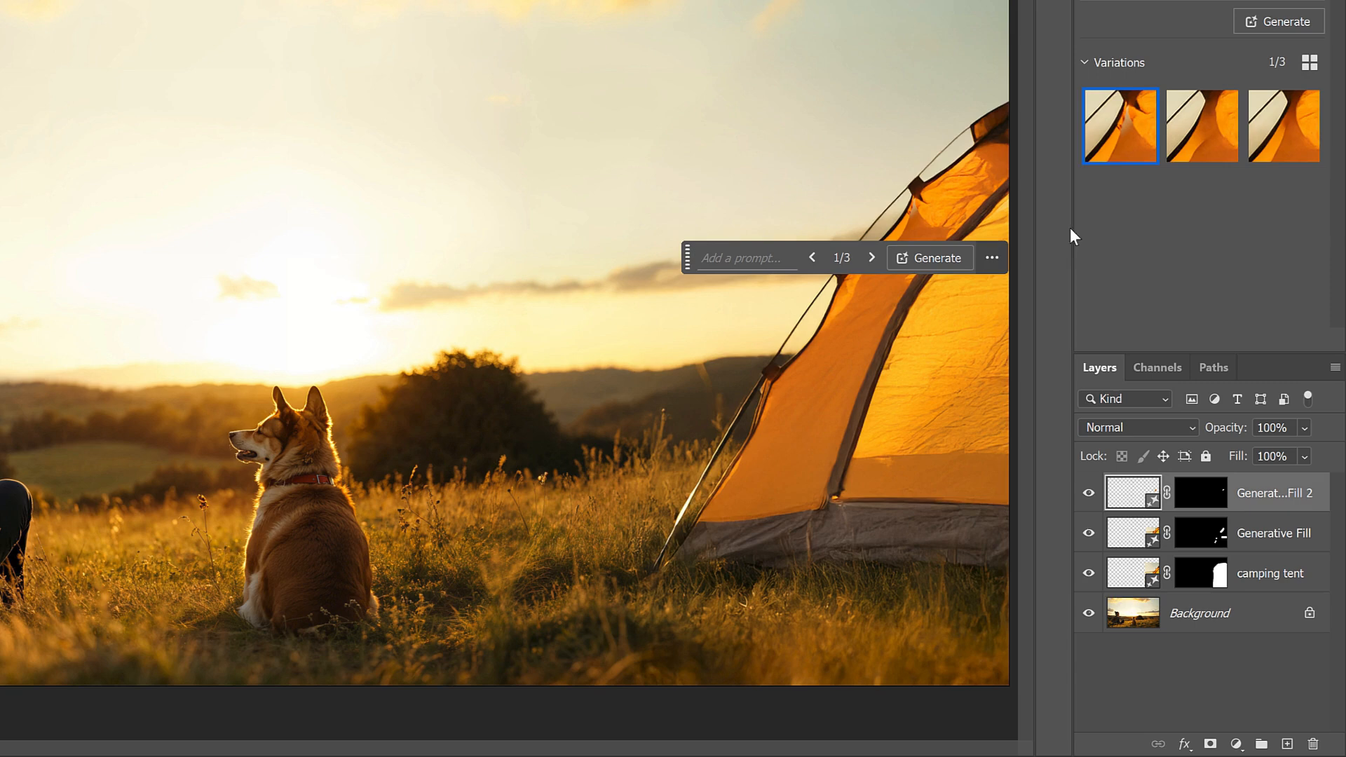
{"action": "left_click", "coordinate": [1285, 127]}
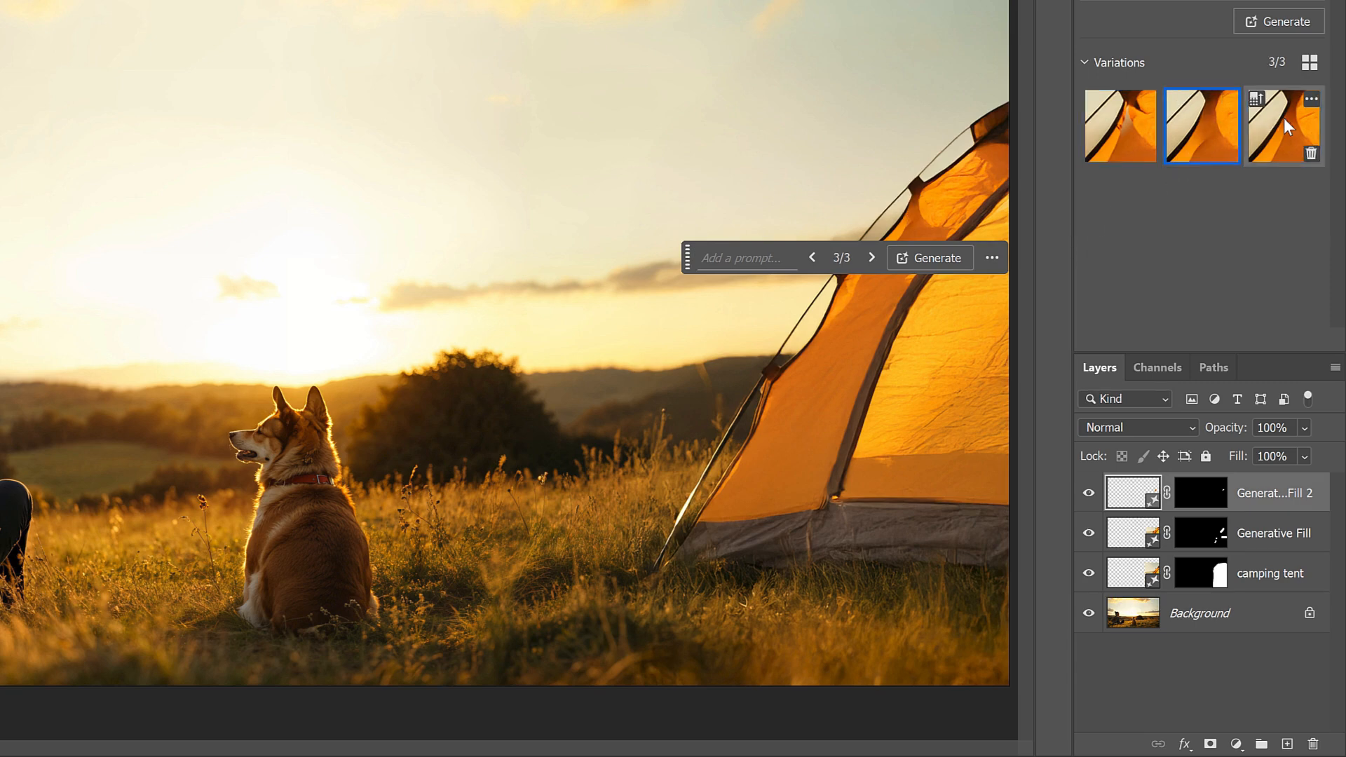
{"action": "left_click", "coordinate": [1201, 125]}
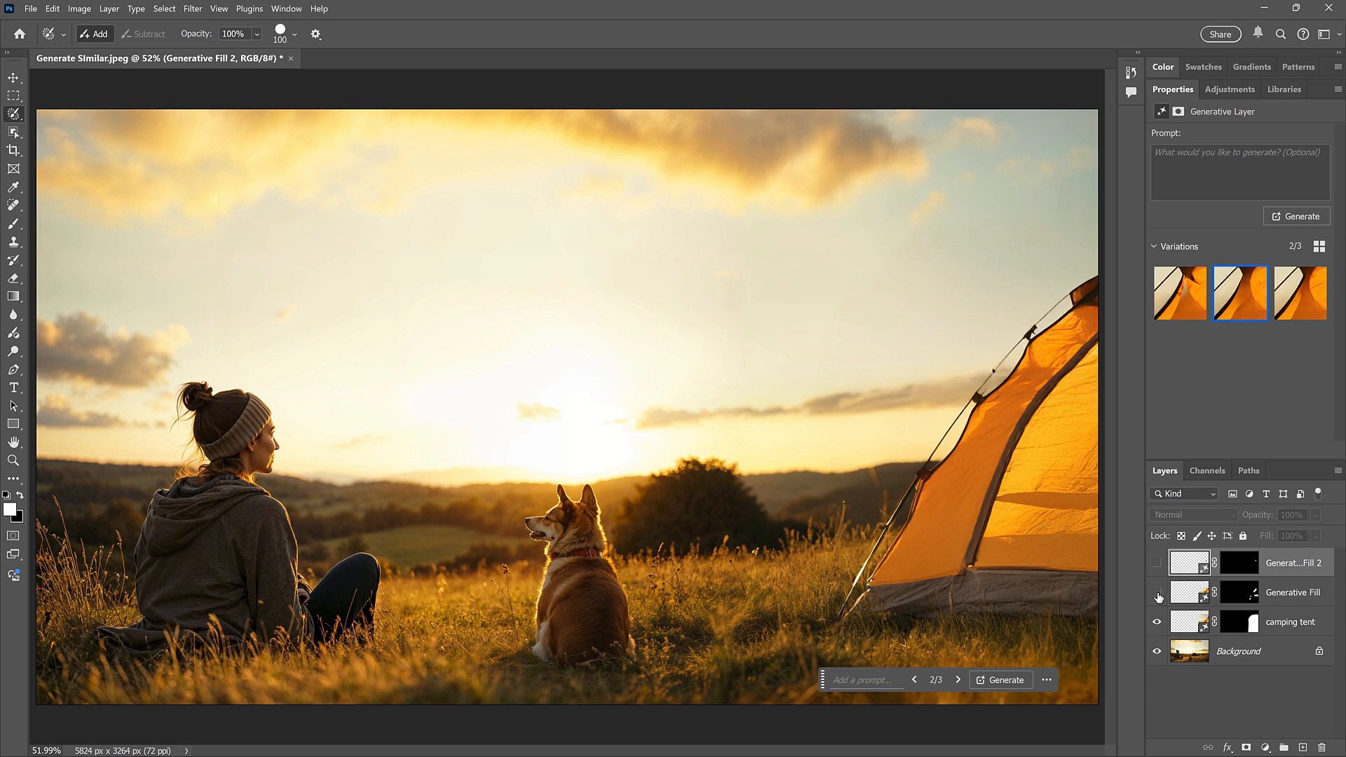
Step: Make the Generative Fill 2 layer visible again
{"action": "left_click", "coordinate": [1156, 564]}
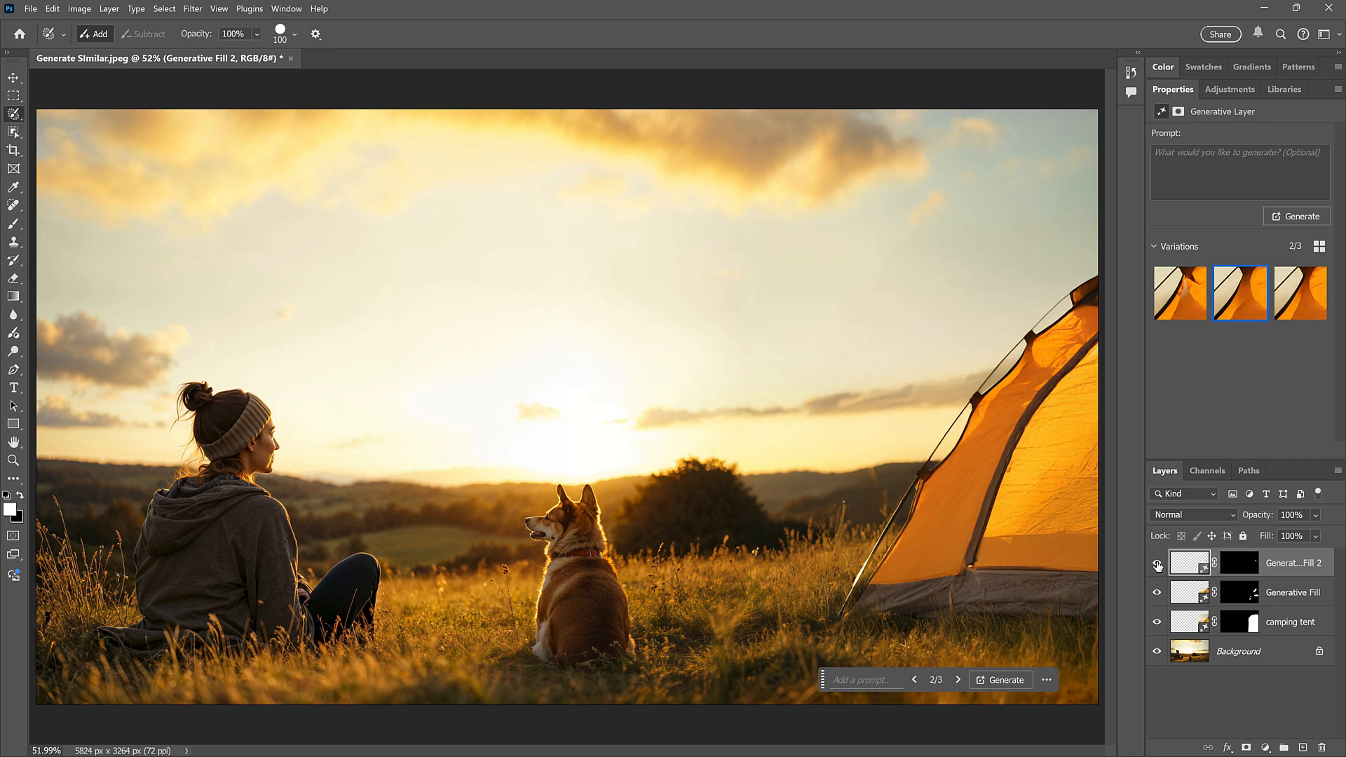